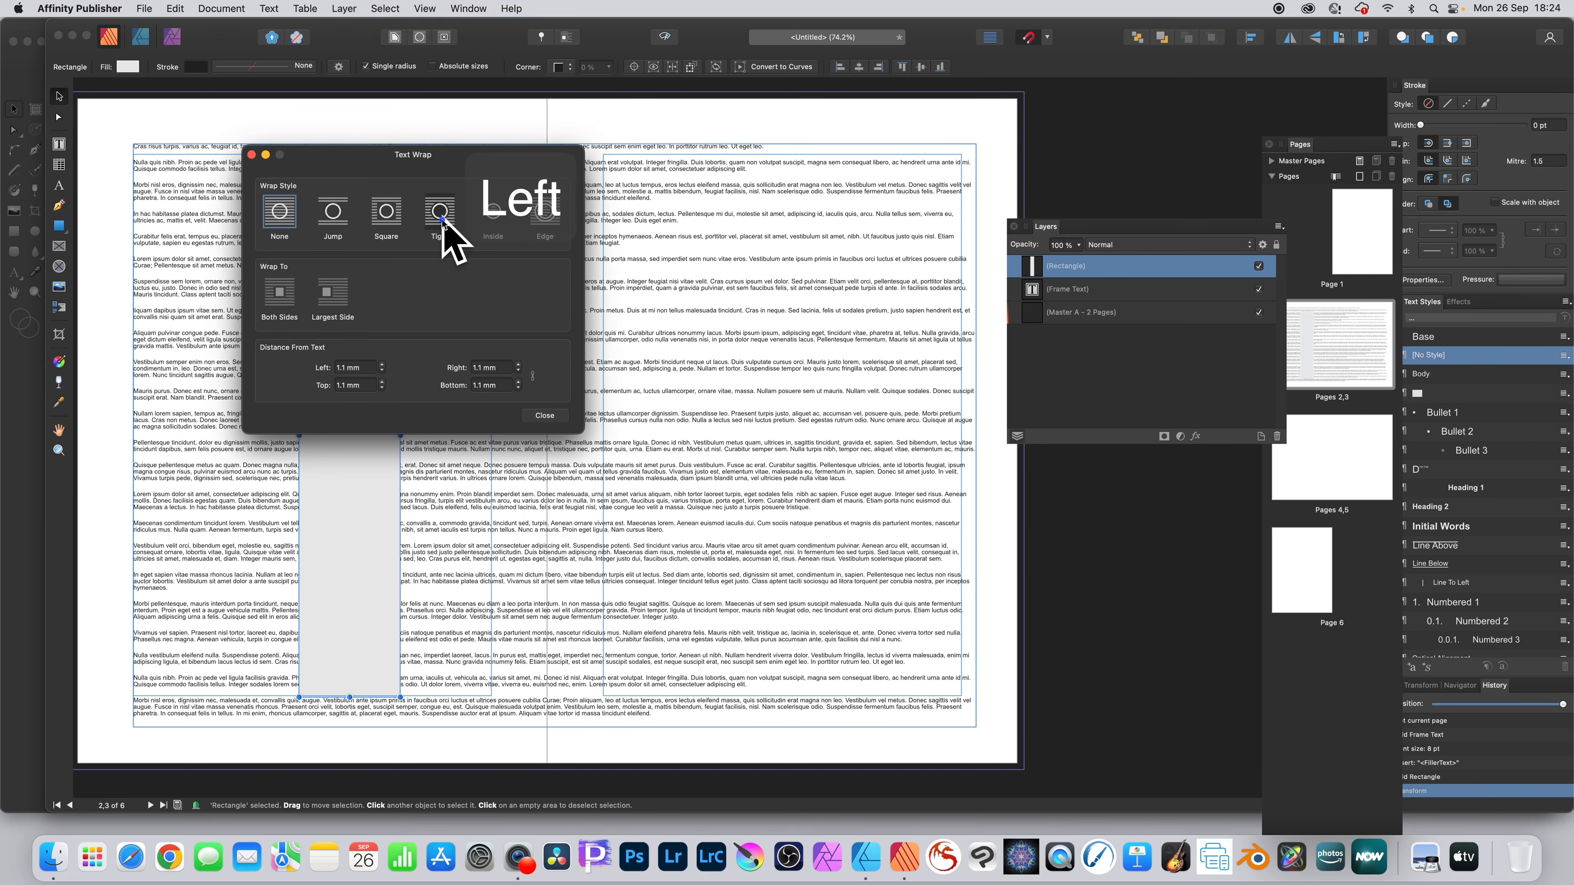
Apply Tight text wrap and reshape the rectangle into a thin vertical strip.
click(438, 213)
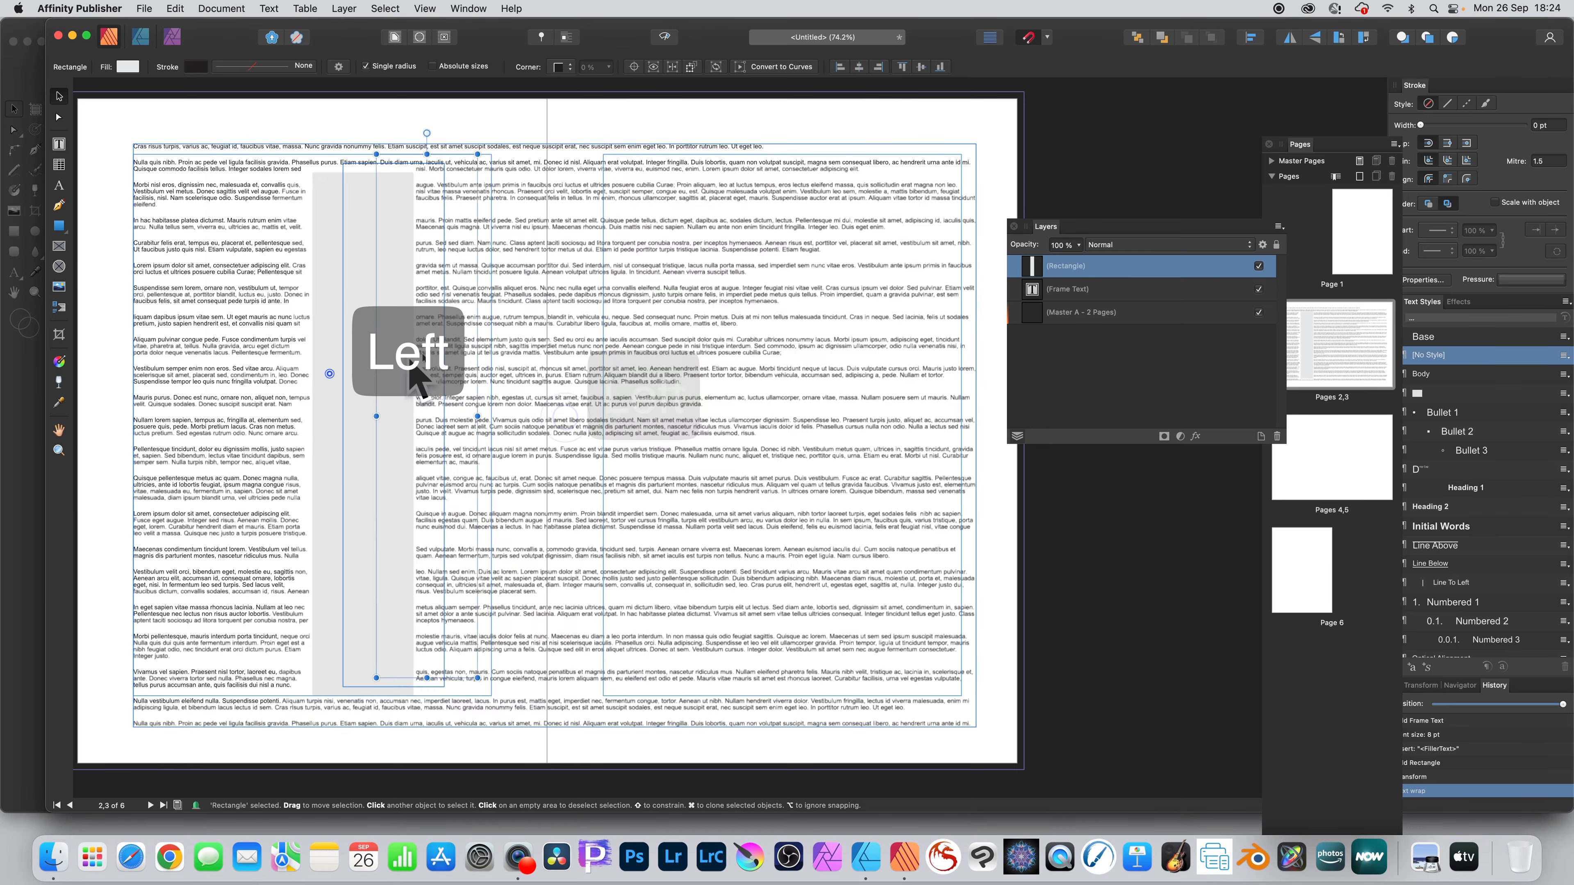
drag(377, 417, 348, 433)
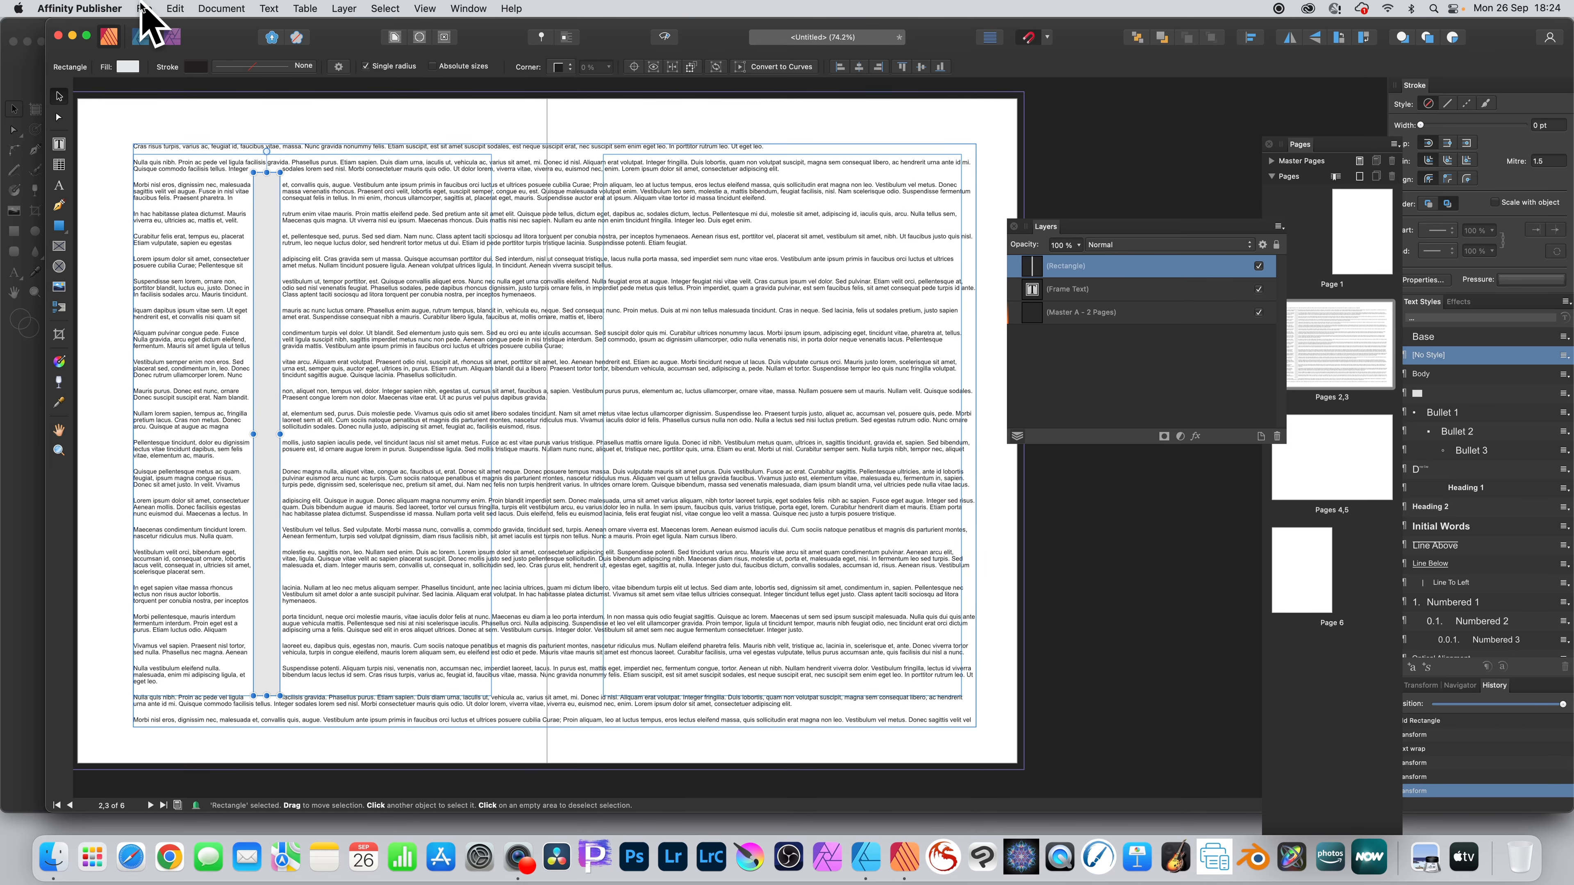
Send the page to Affinity Designer via File > Edit in Designer.
click(146, 8)
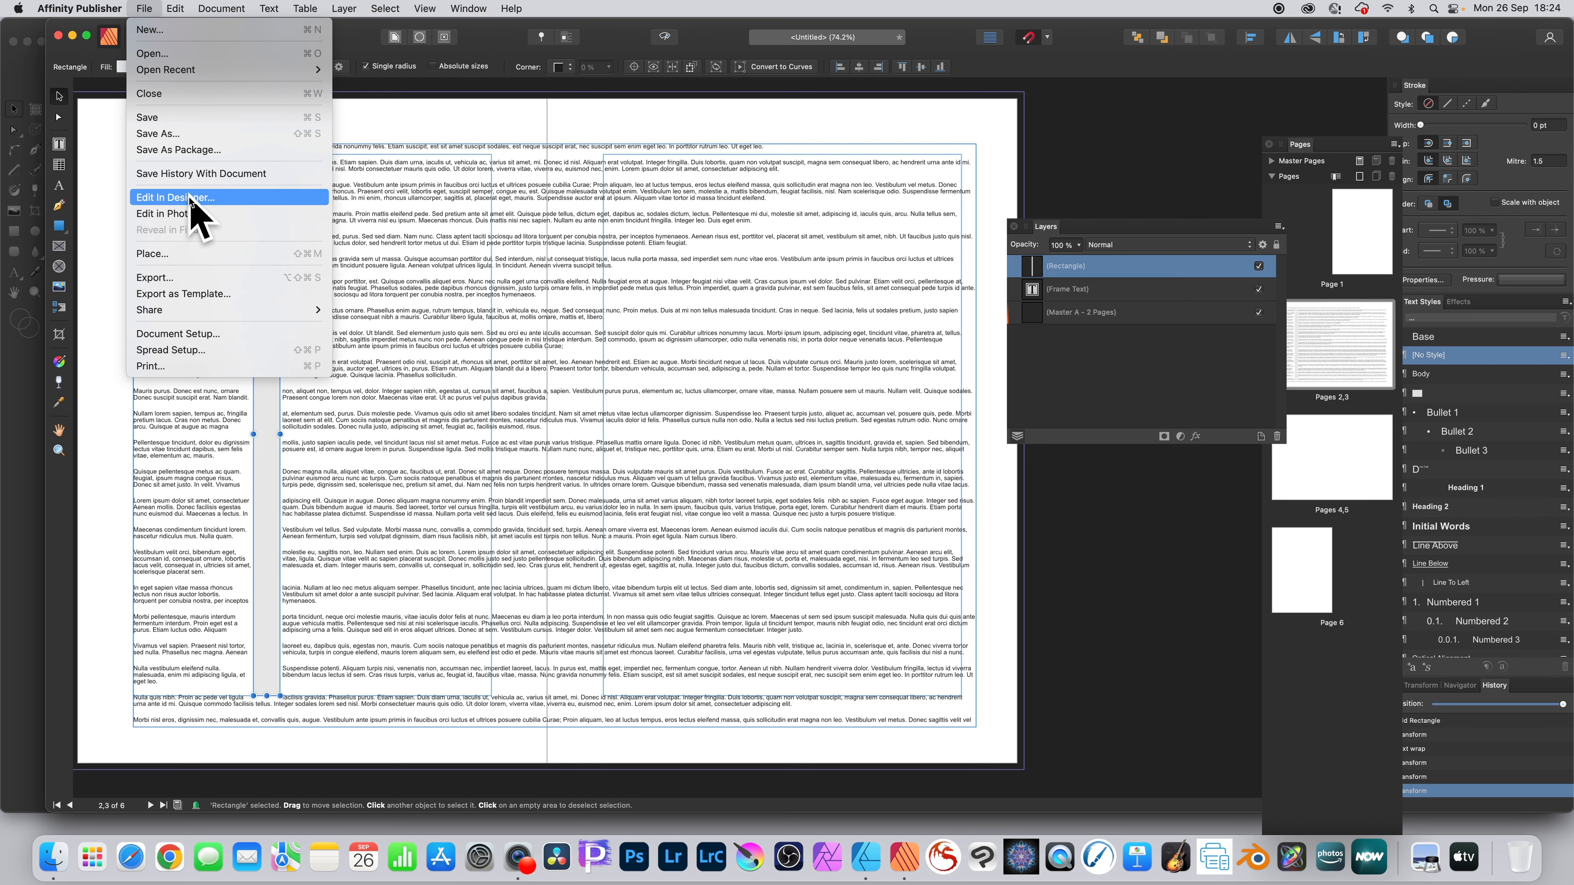
click(174, 197)
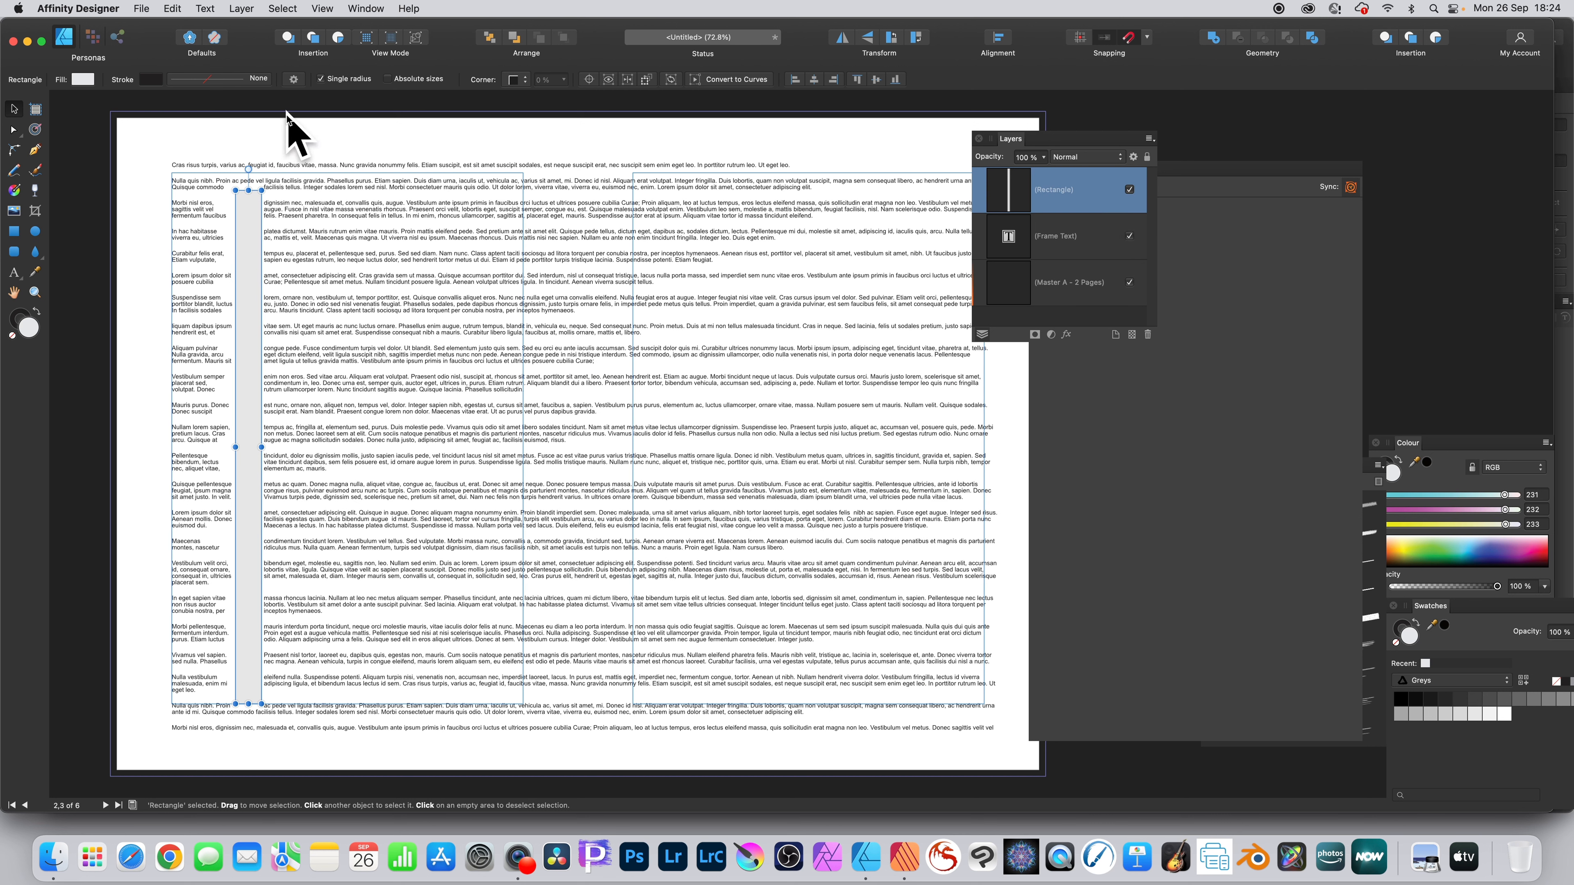
mouse_move(95, 201)
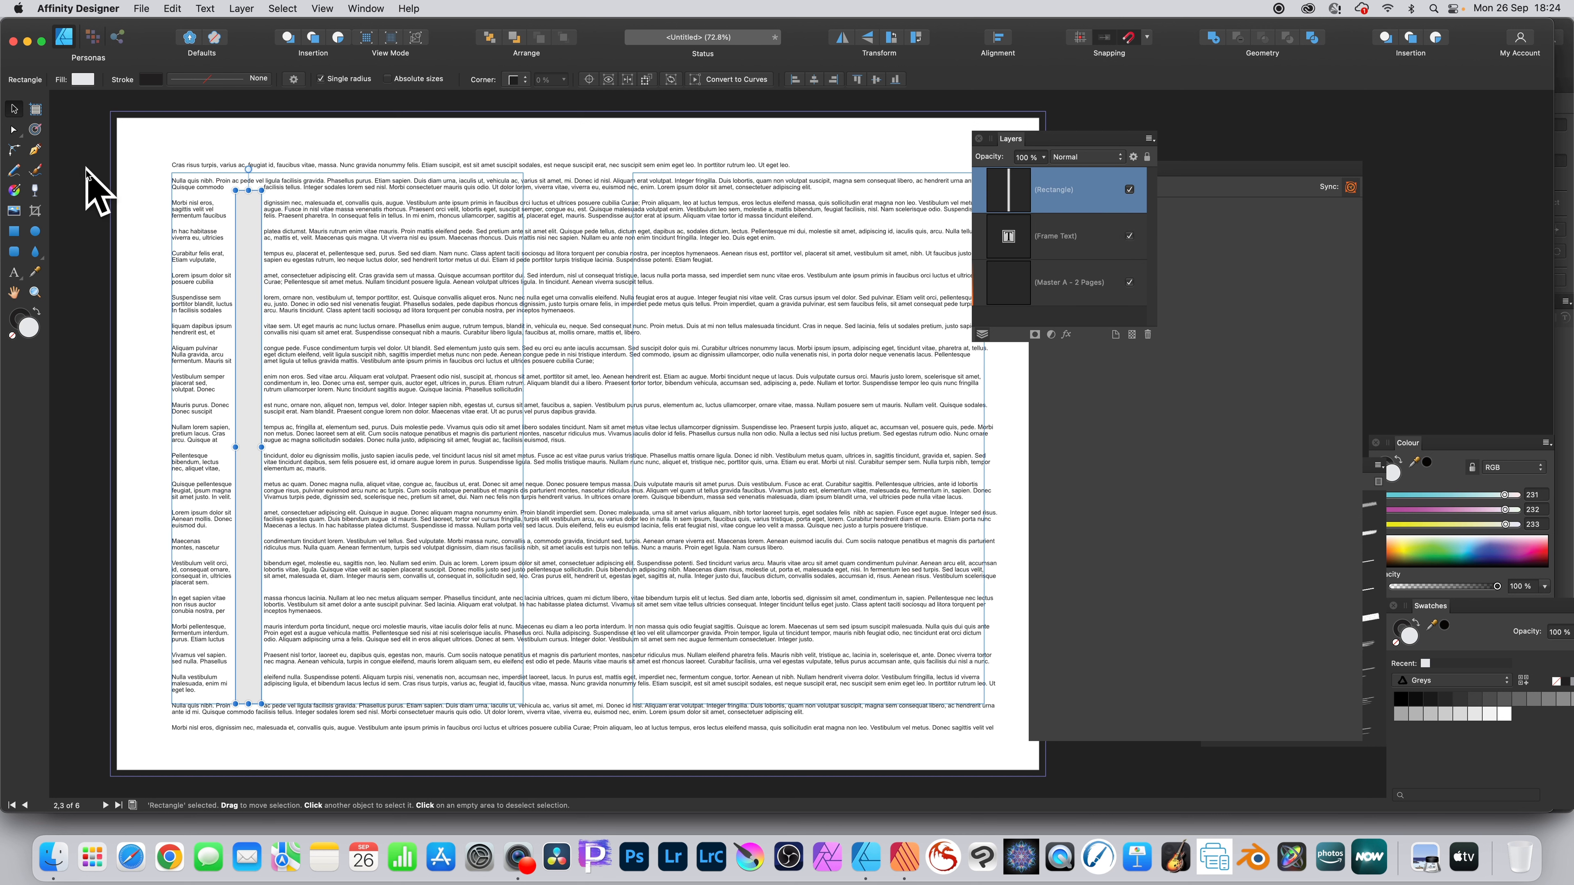
mouse_move(40, 214)
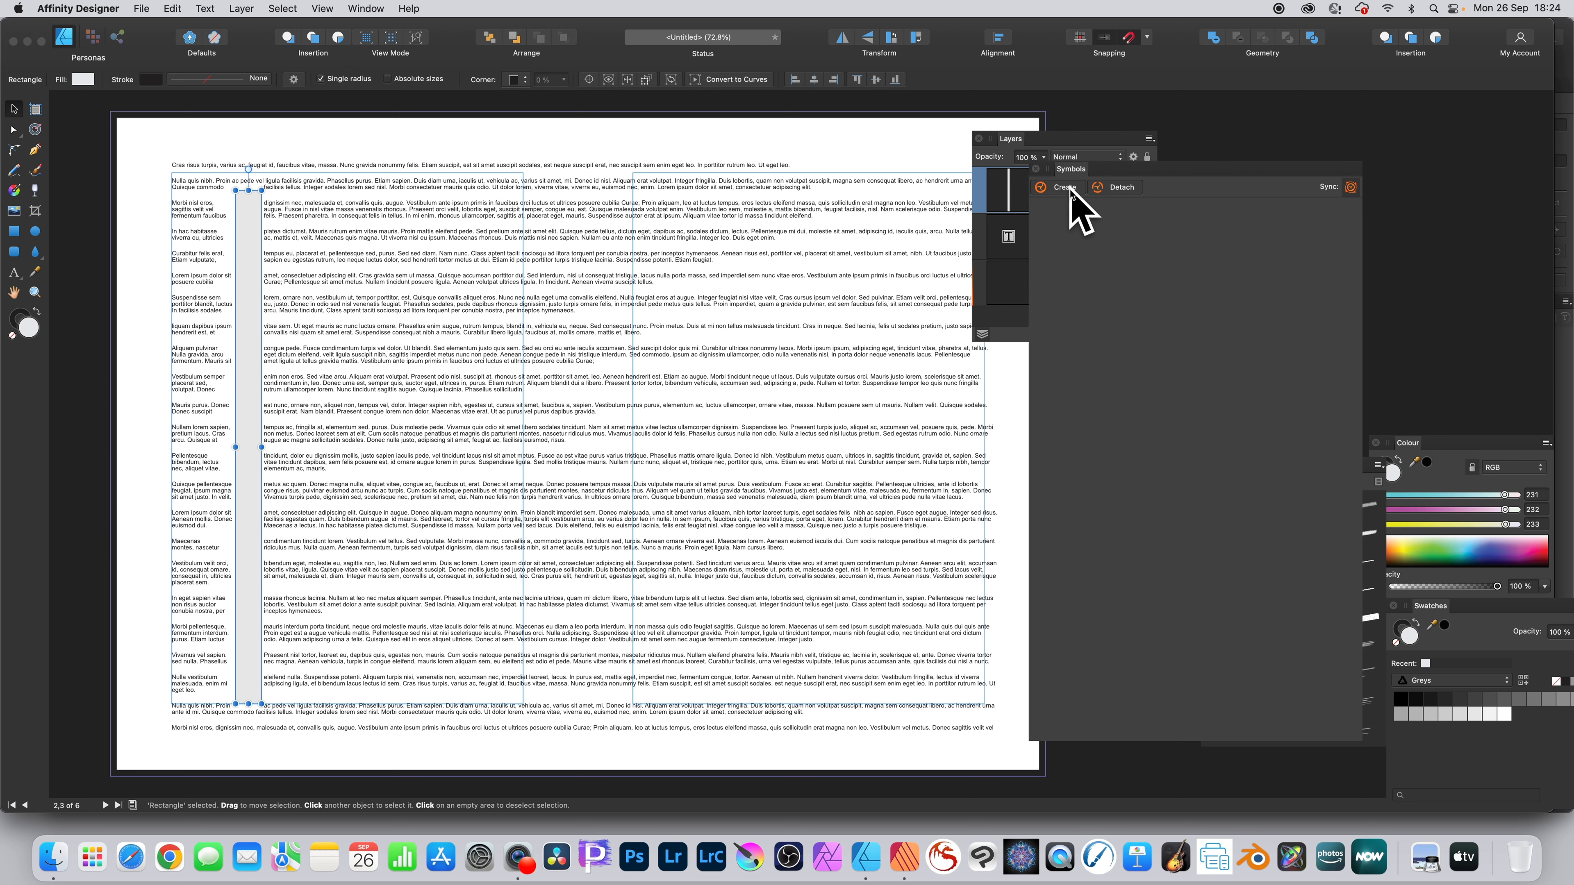
mouse_move(1063, 188)
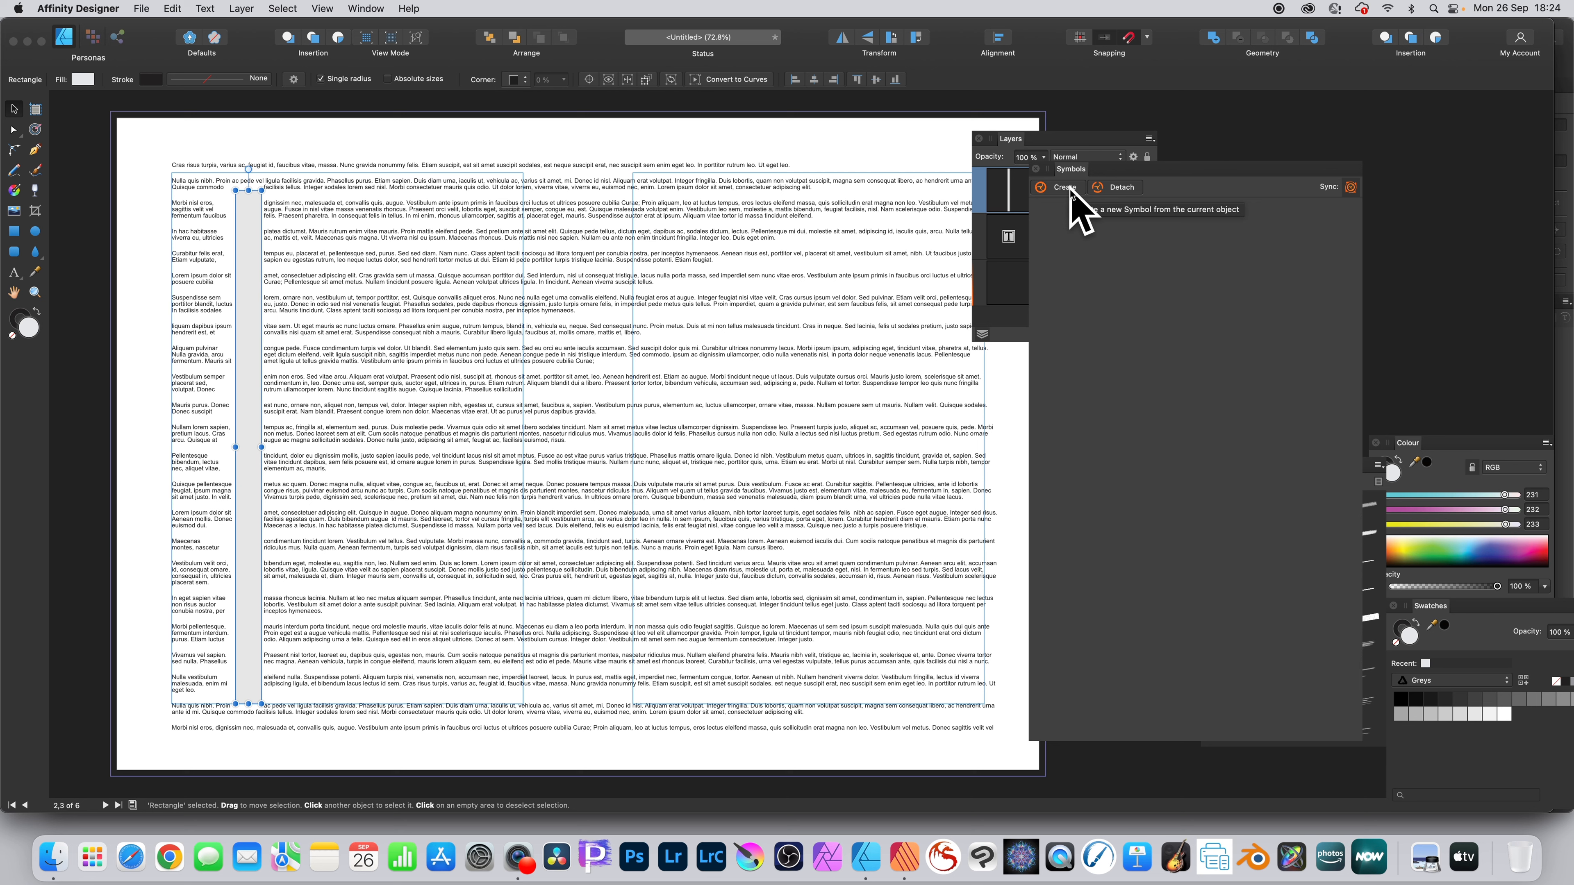
Create a symbol from the selected narrow rectangle in the Symbols panel.
click(1065, 187)
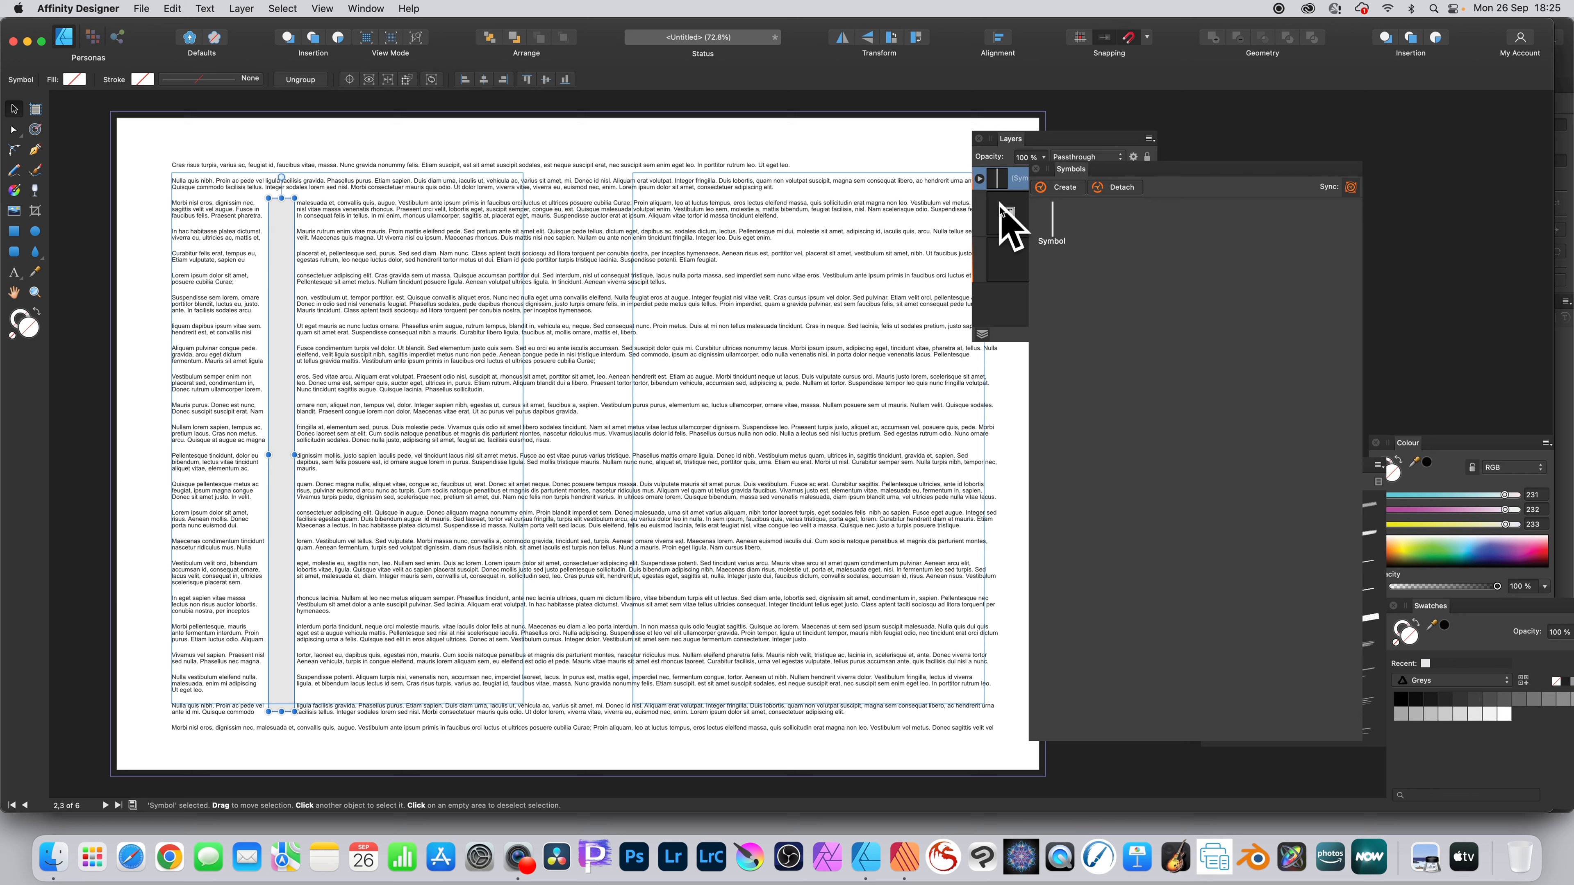
Select the rectangle inside the symbol and taper it into a blue spike with the Node Tool.
click(1054, 211)
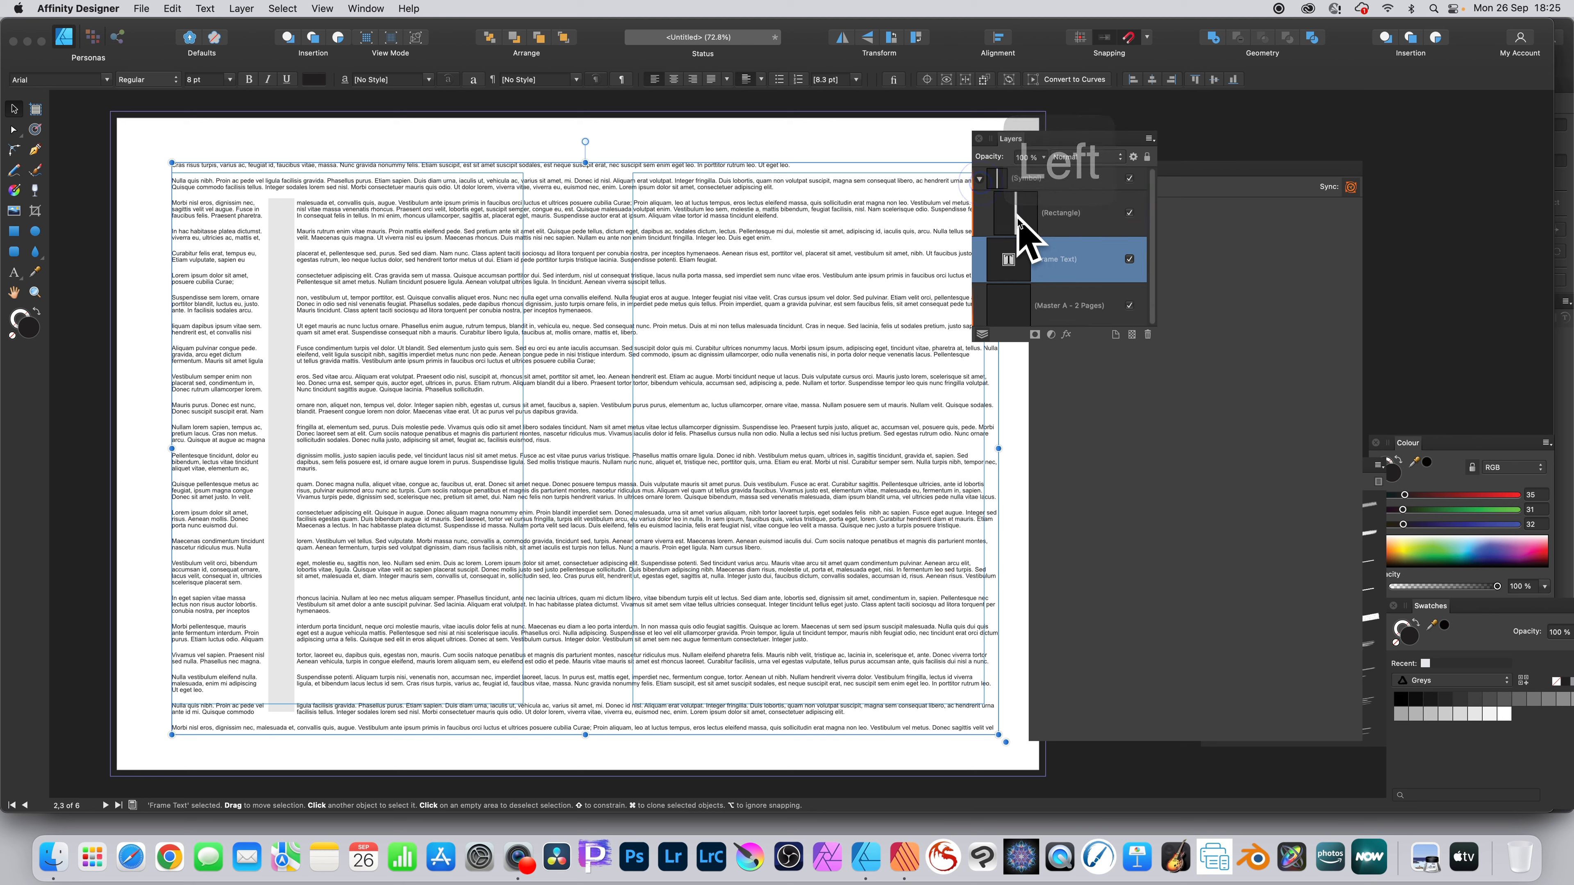
click(1059, 213)
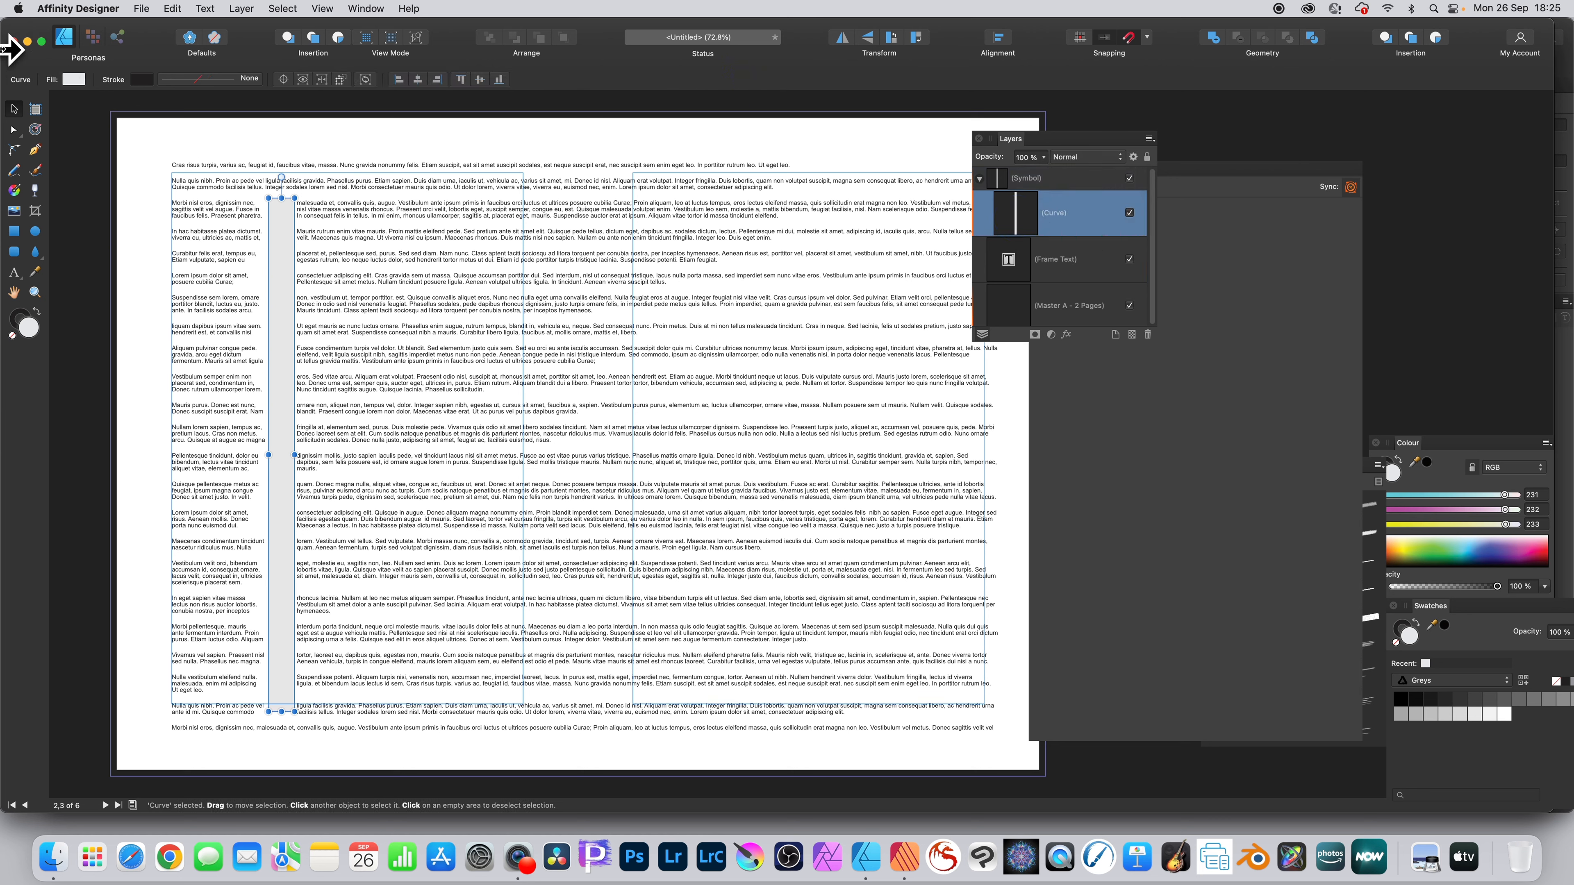
click(14, 108)
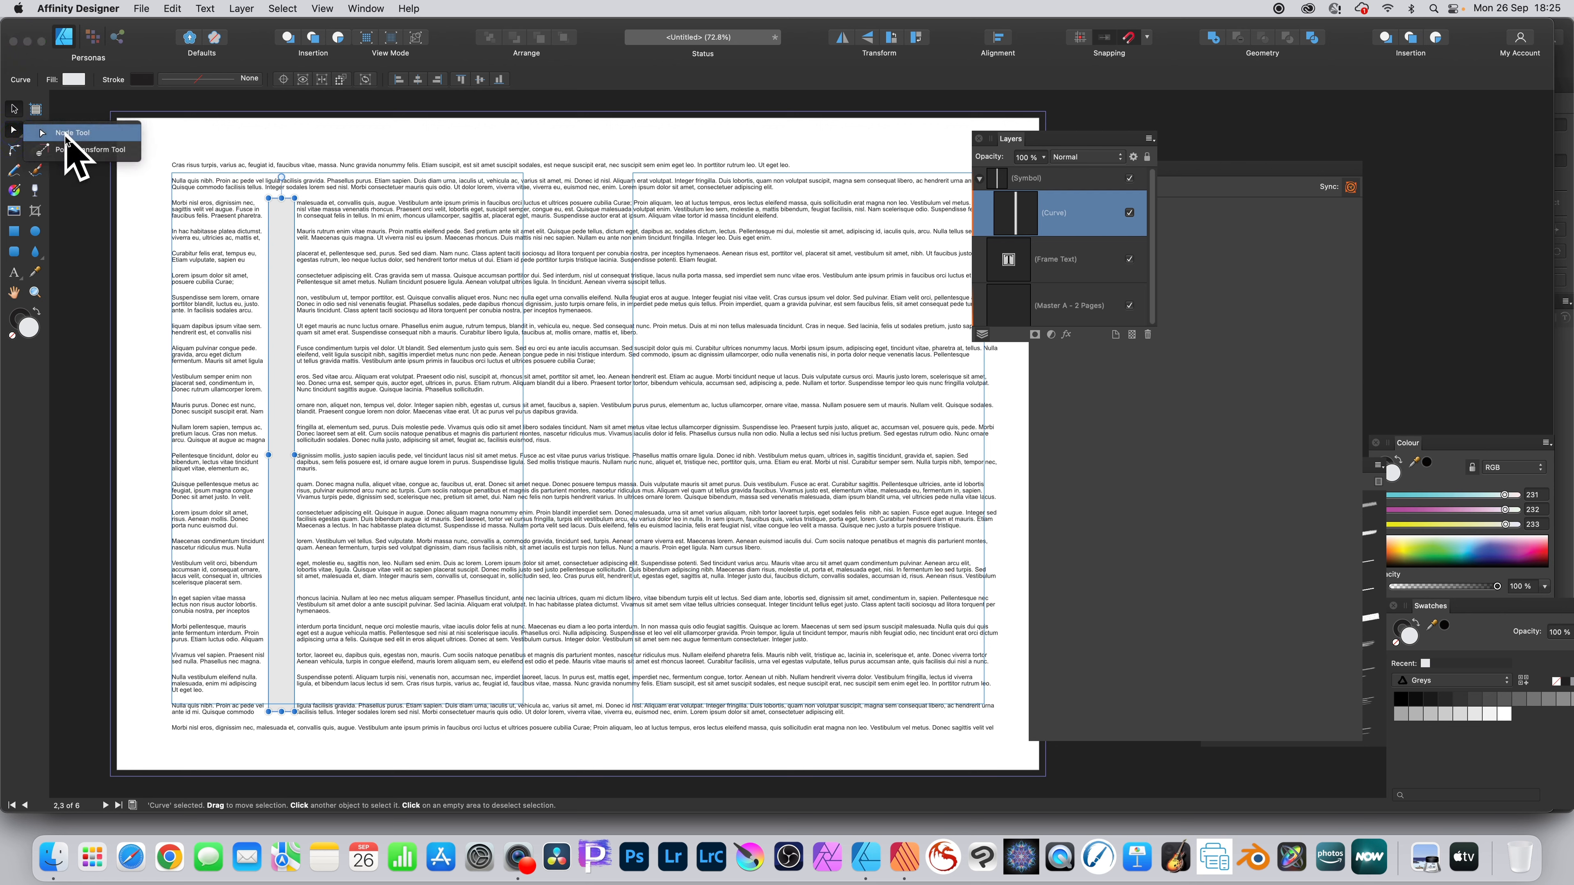
click(71, 132)
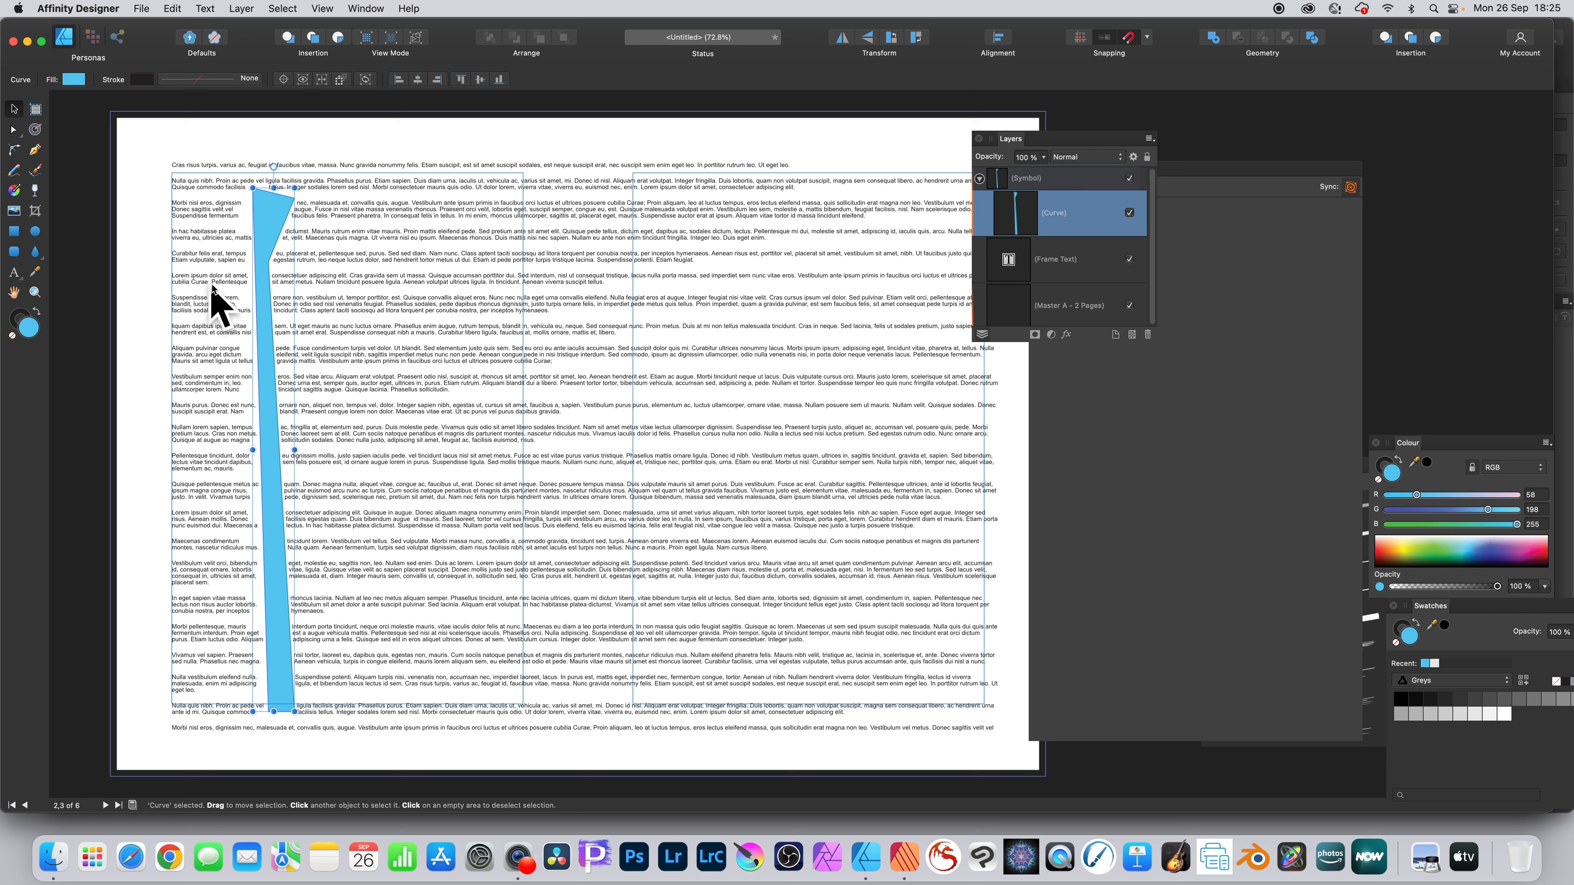
click(1043, 179)
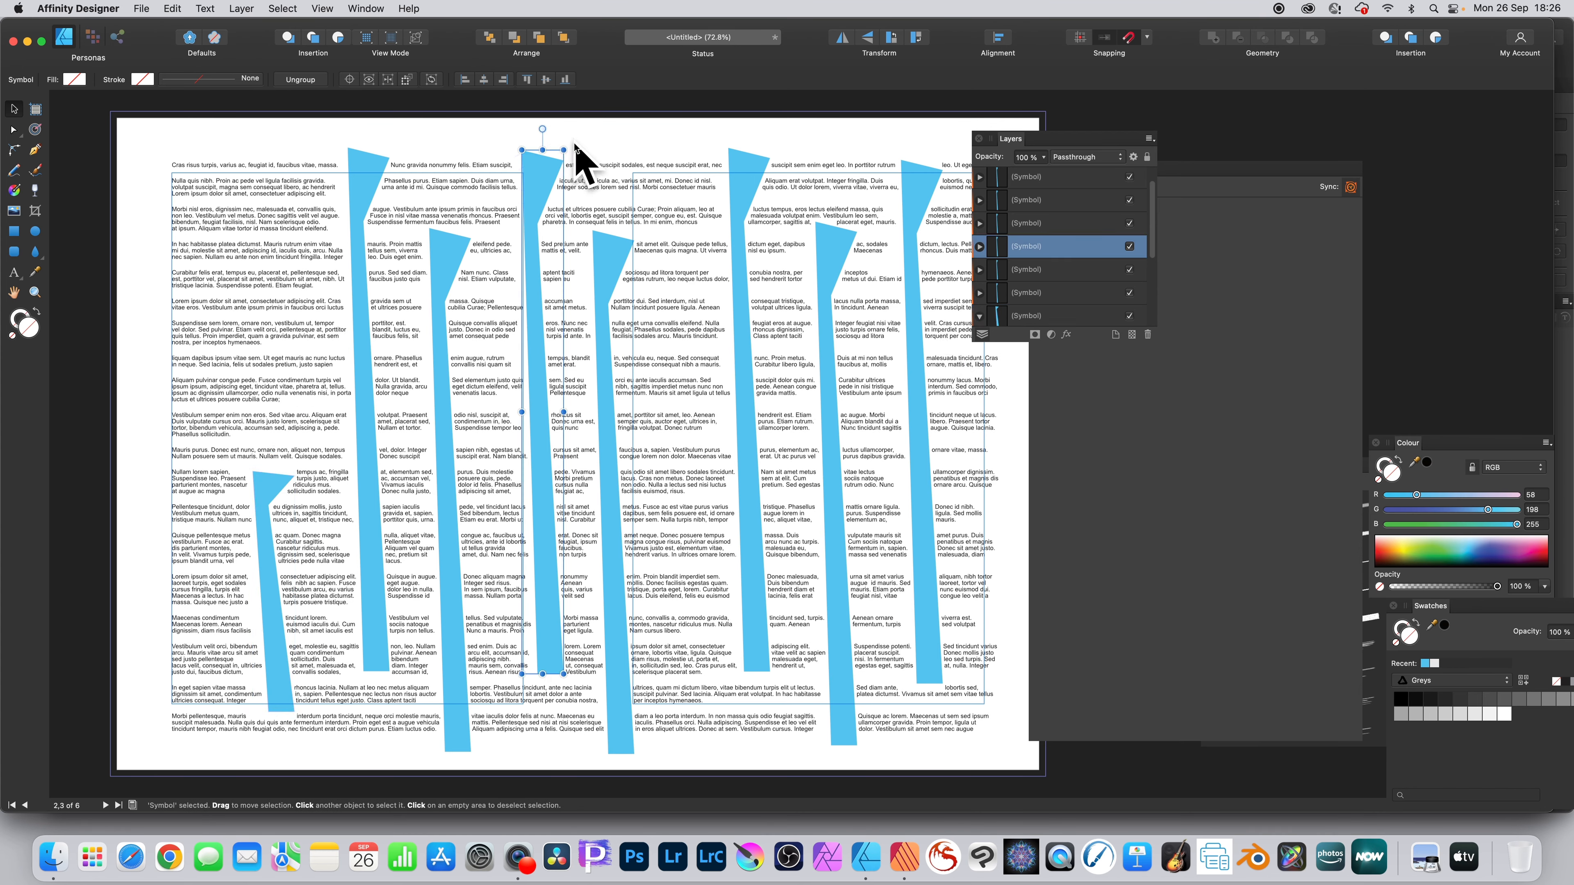
Rotate two spike copies so they cross the page diagonally.
drag(542, 129, 763, 254)
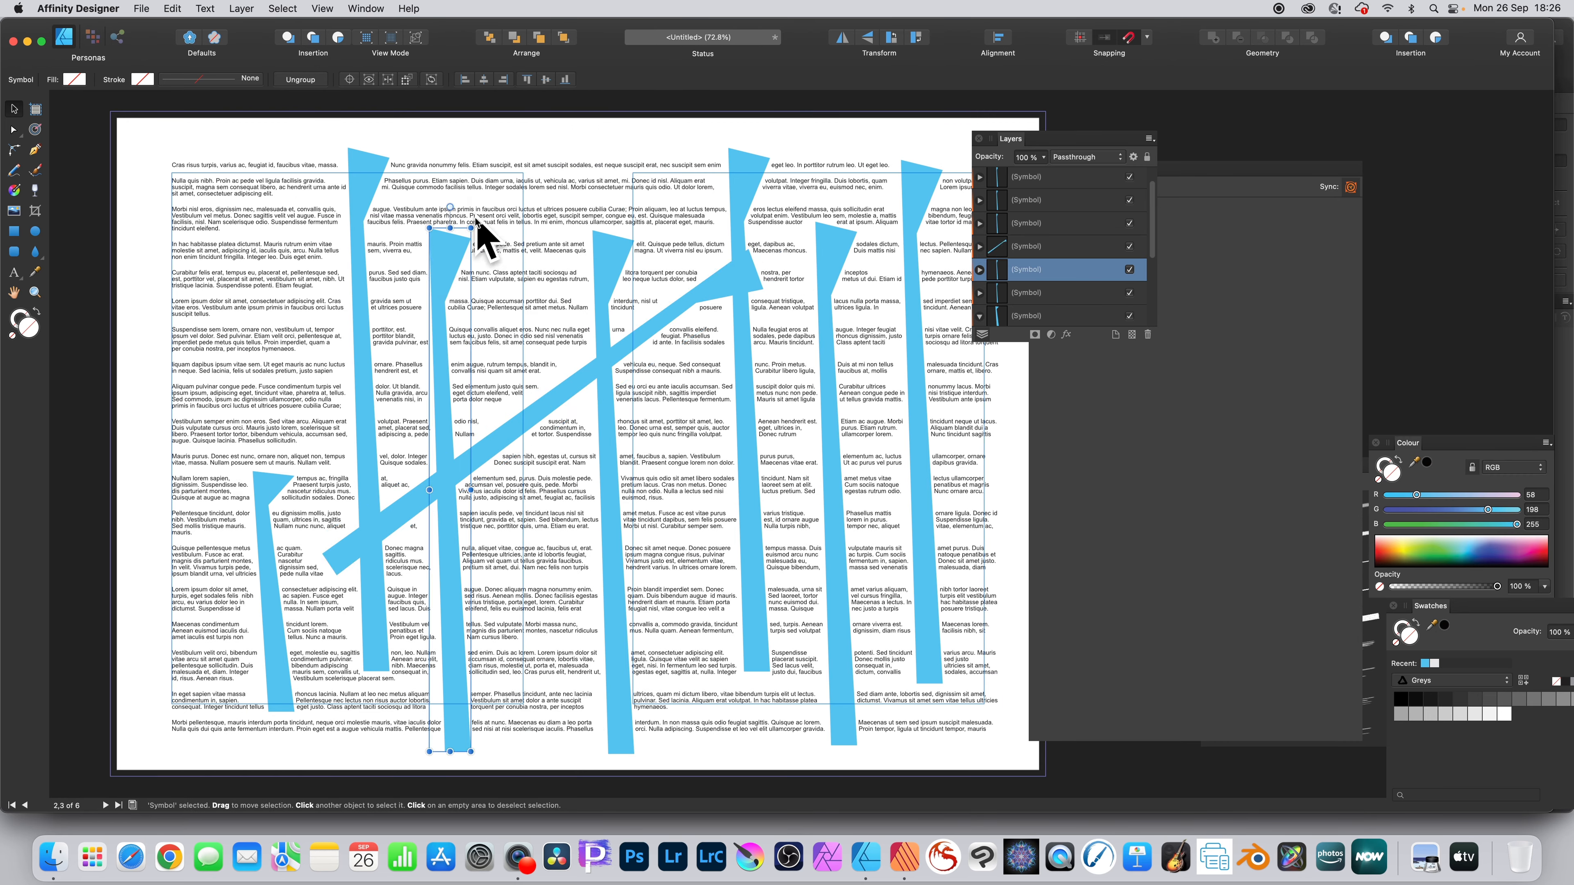
drag(478, 231, 316, 291)
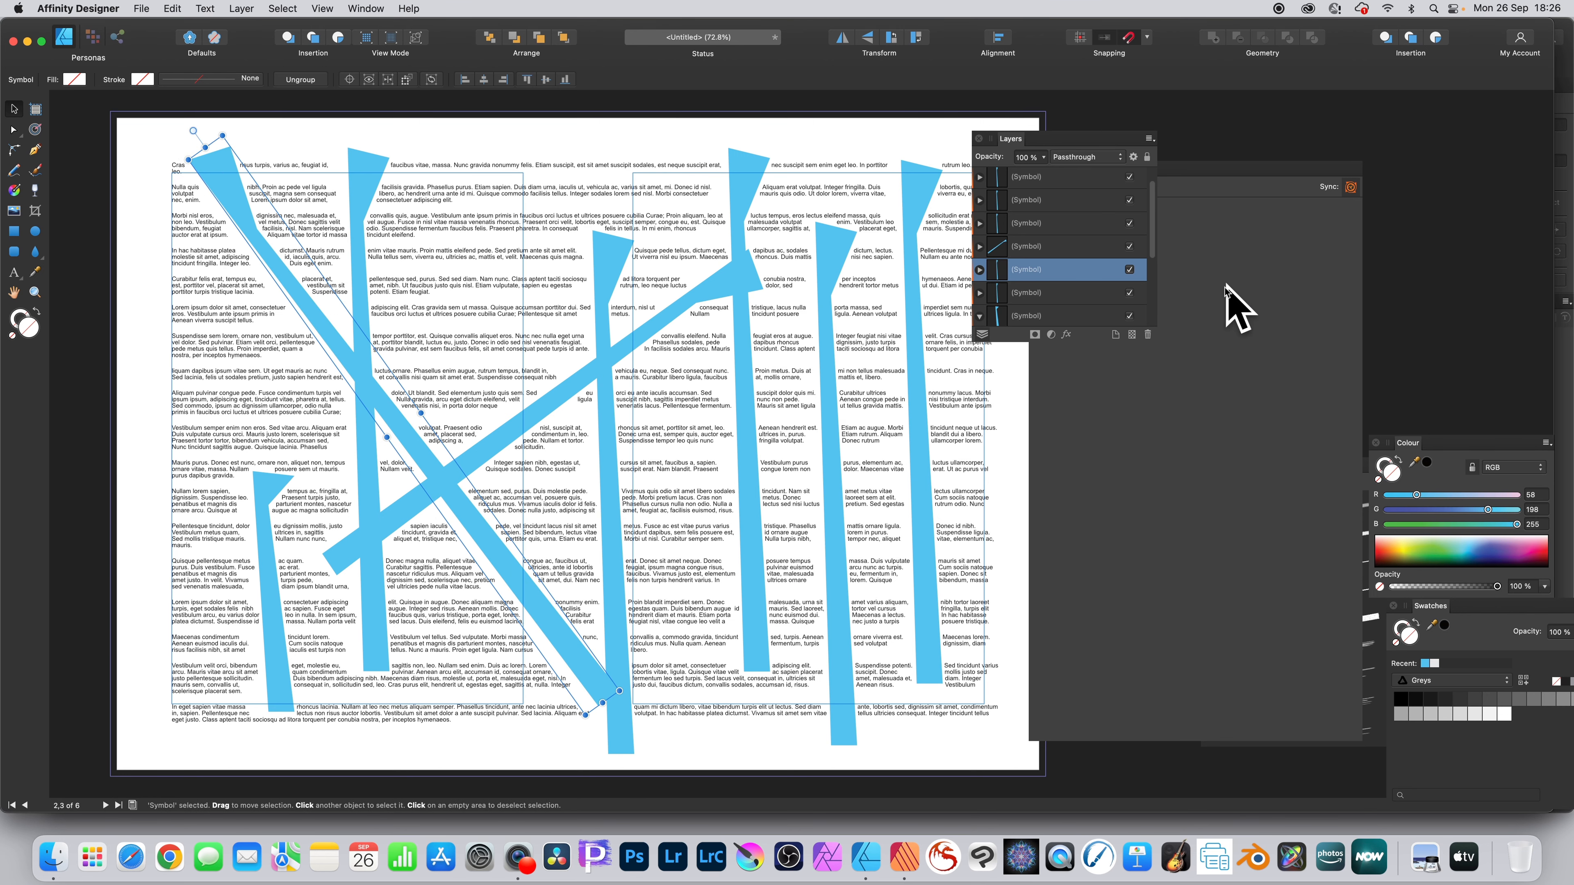
mouse_move(993, 241)
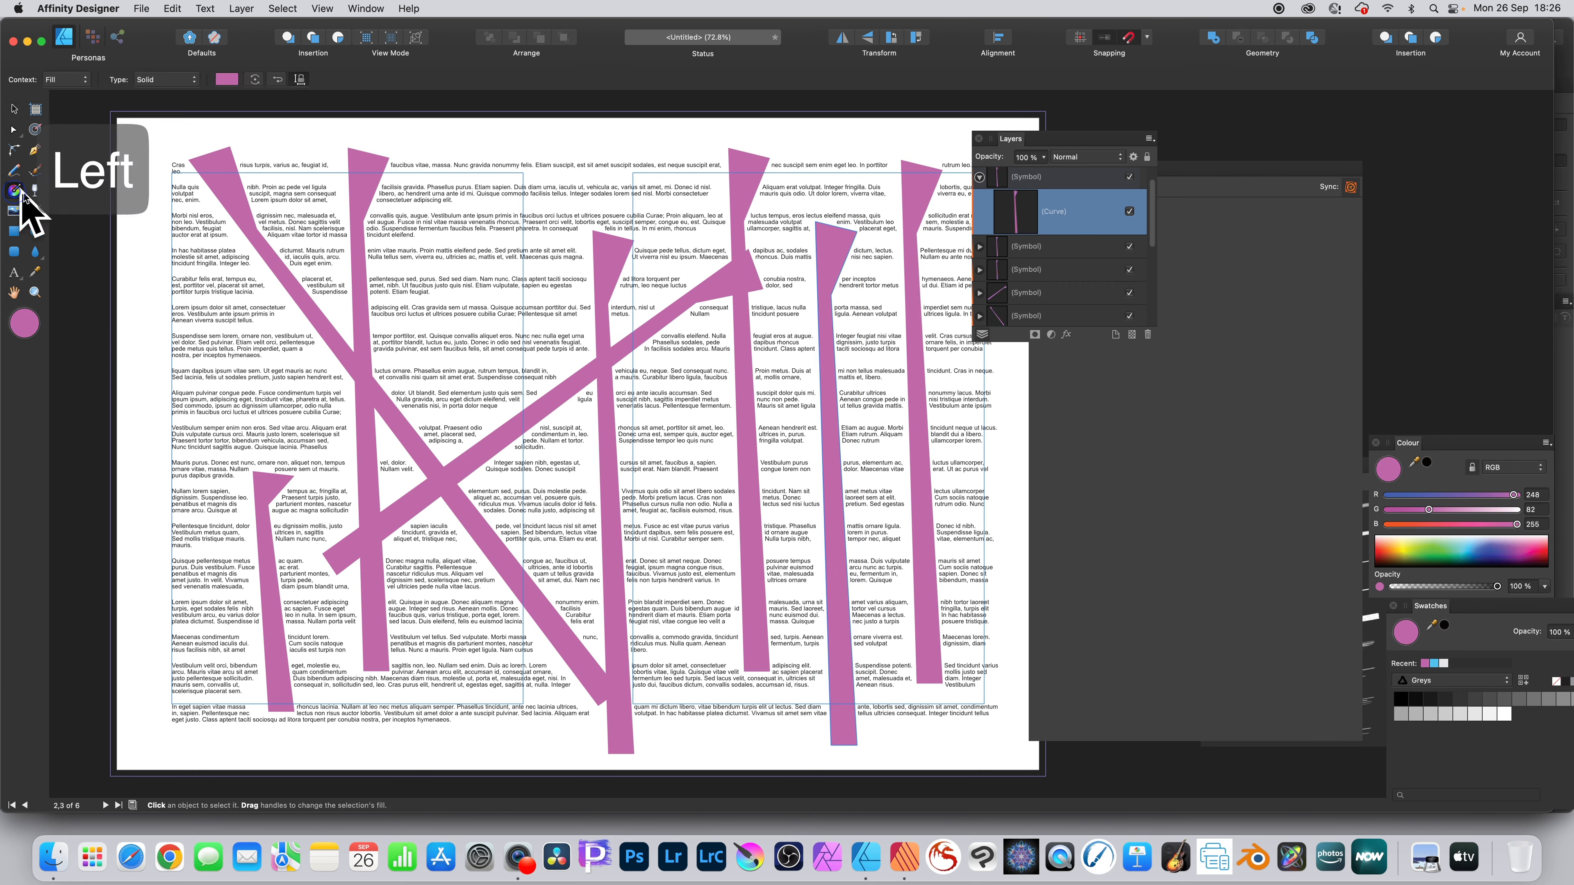
Fill the spike with a rainbow gradient swatch, then stretch it taller and tilt it across the text.
drag(618, 559, 1020, 438)
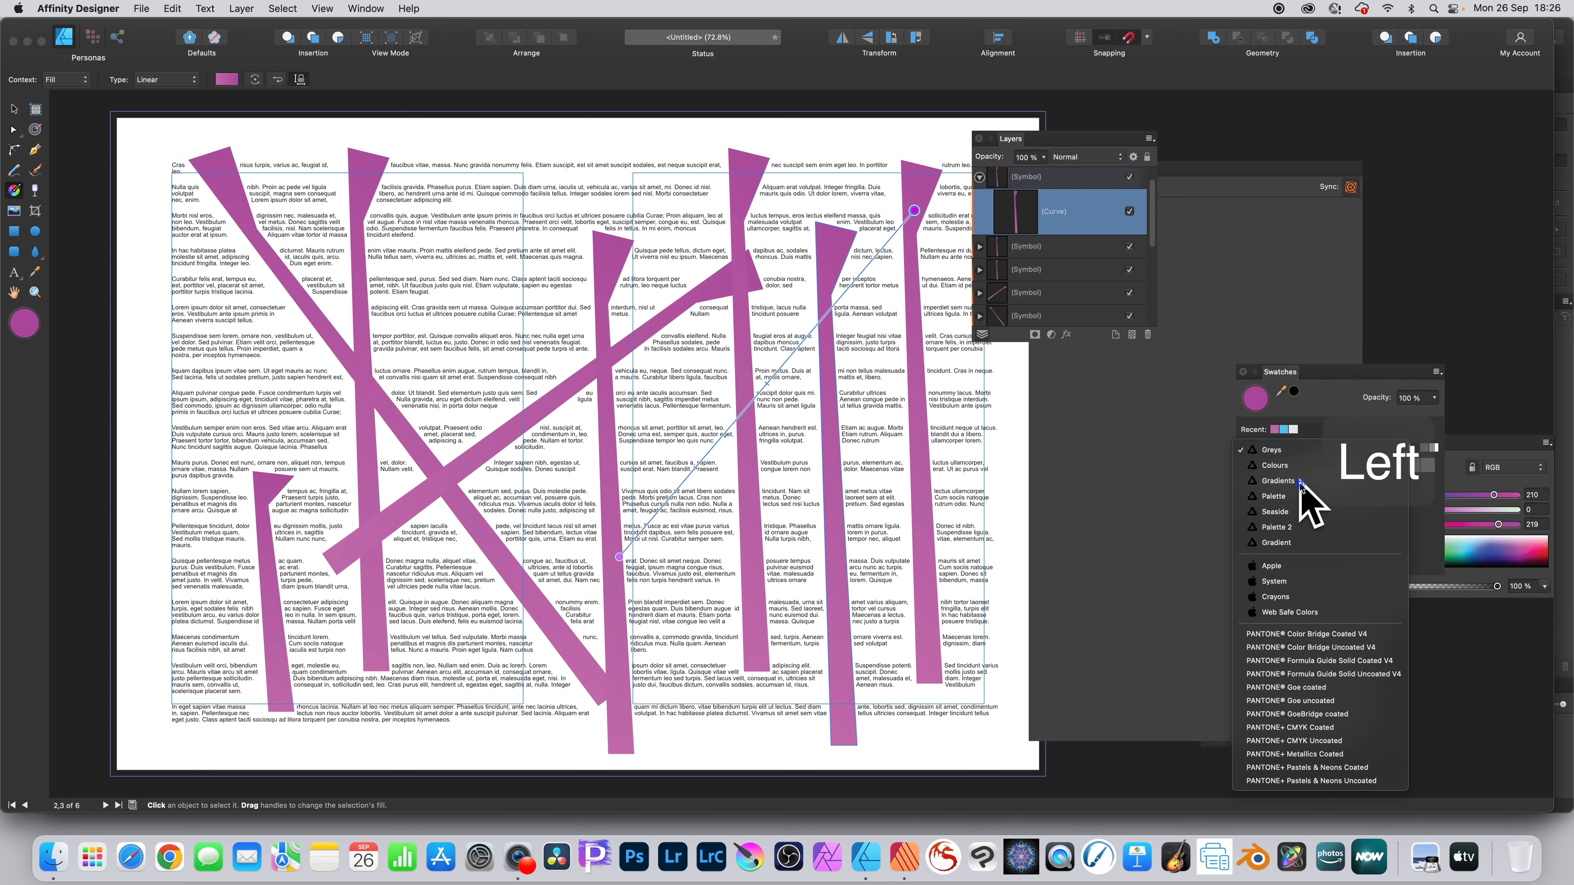
click(1279, 465)
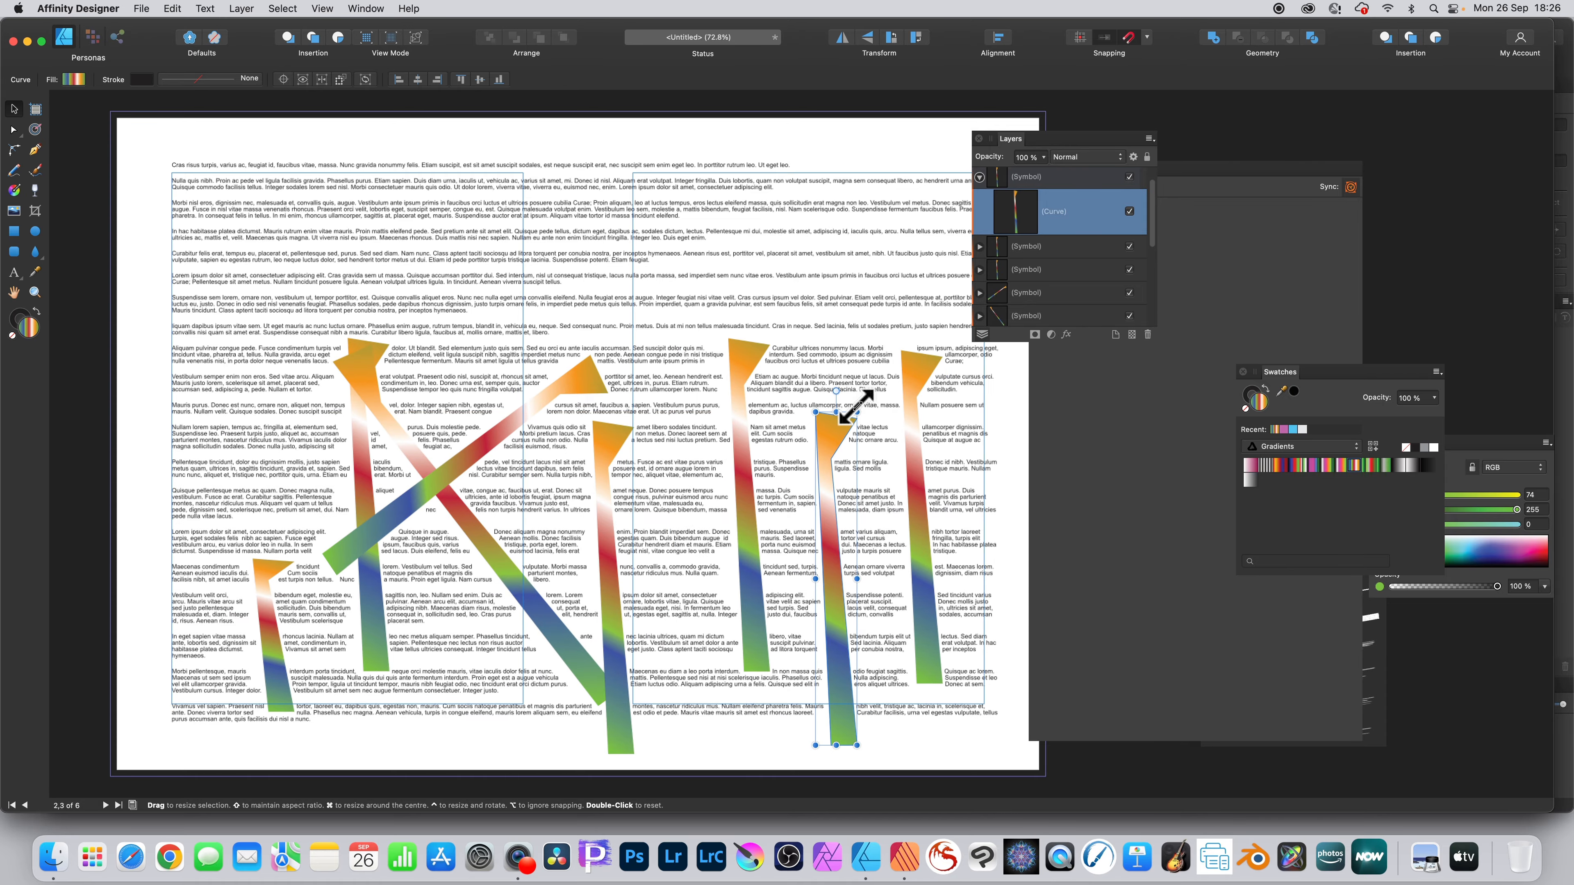
drag(841, 417, 657, 432)
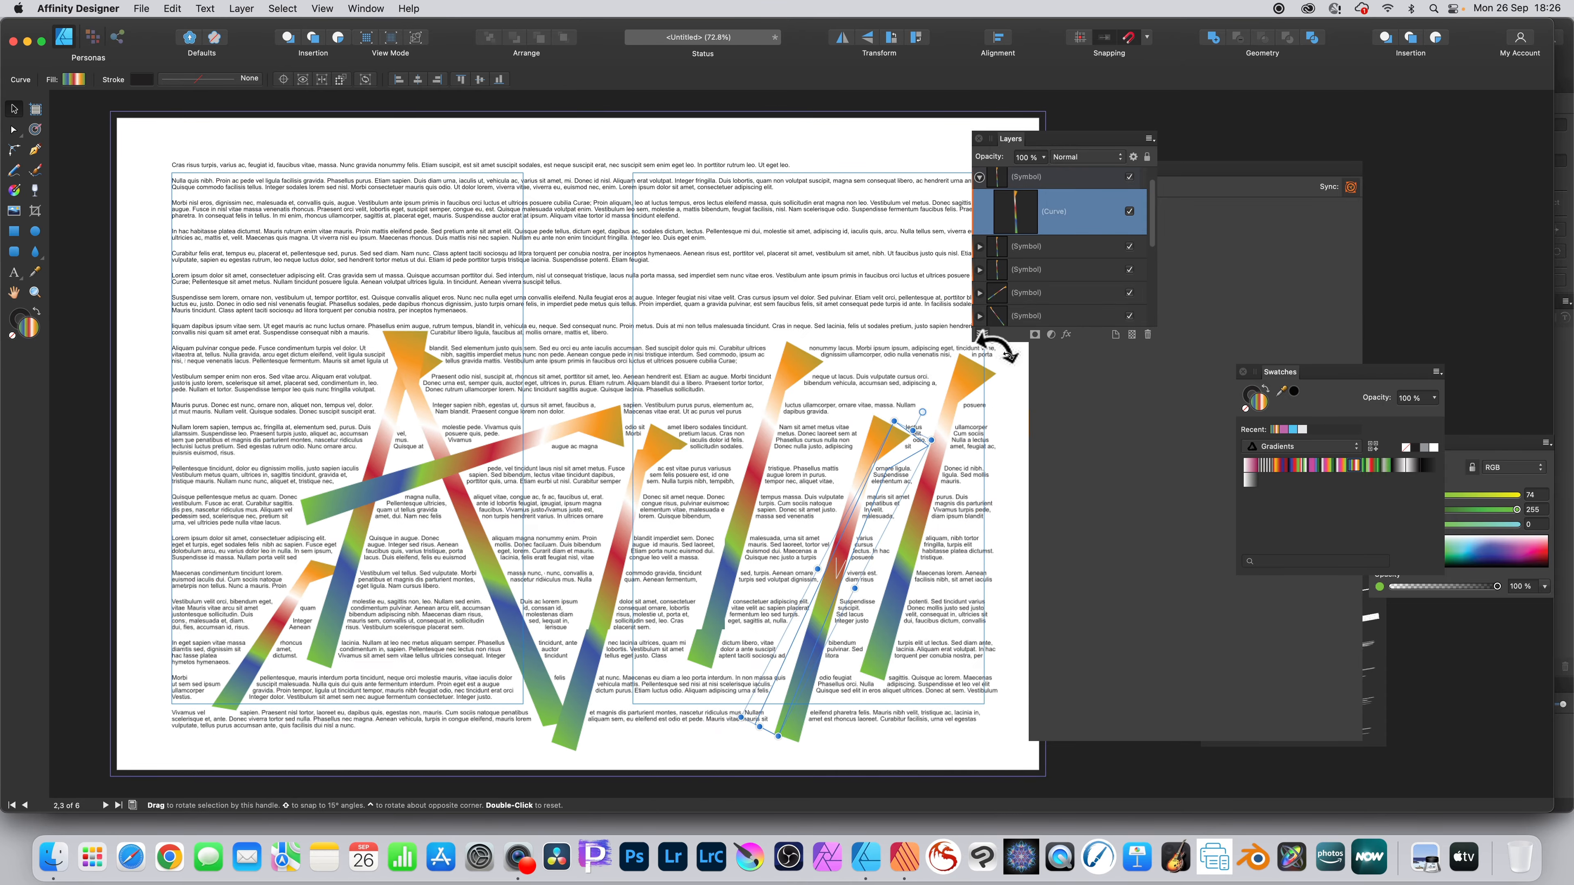
drag(994, 351, 929, 336)
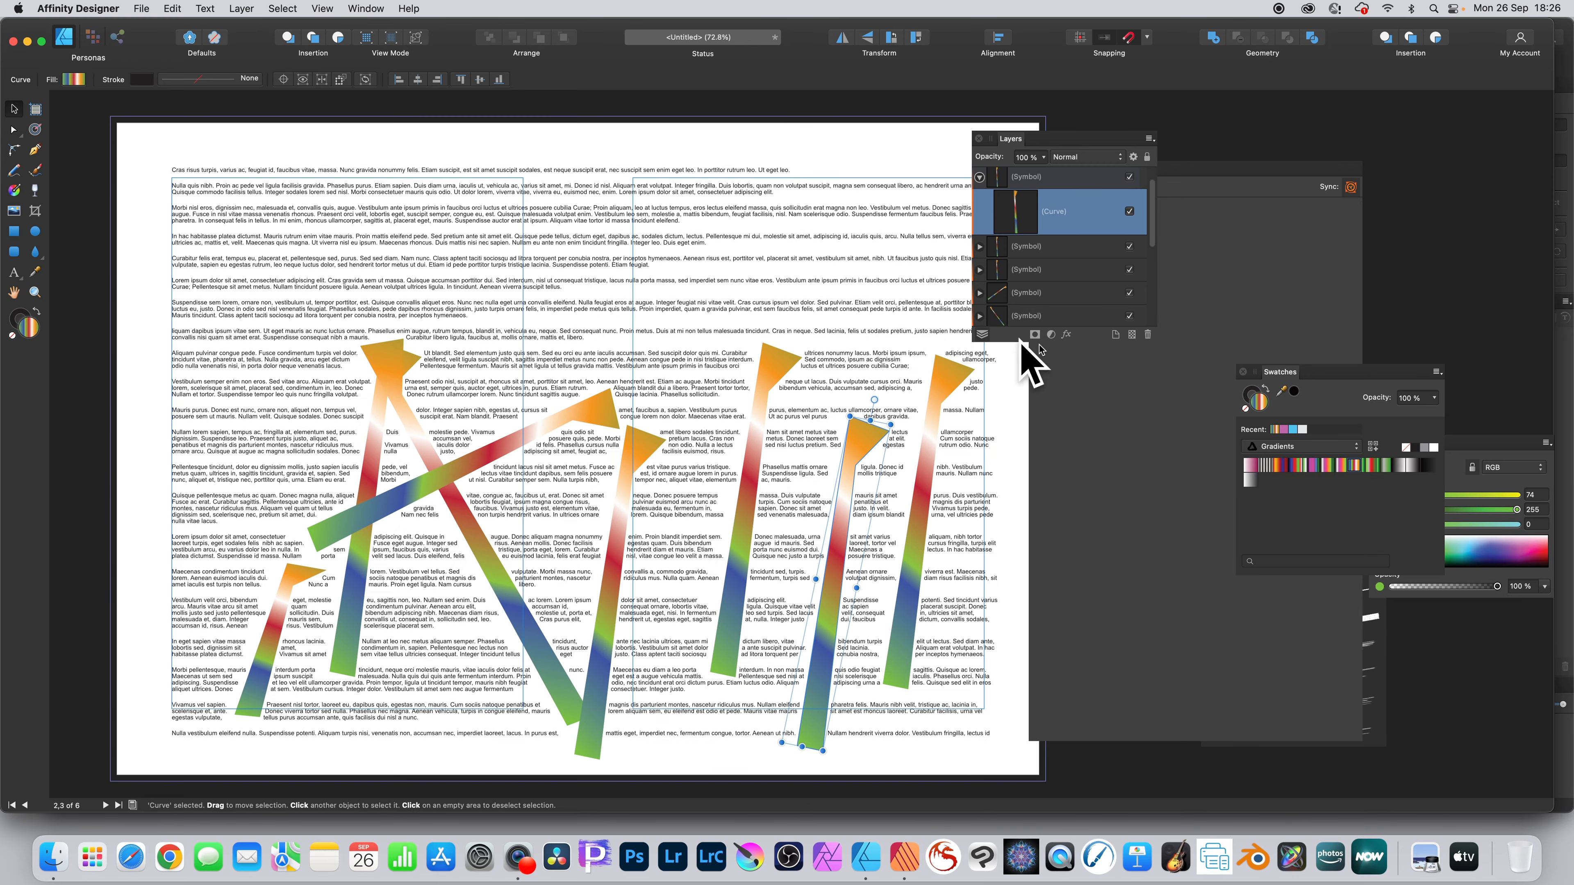
Give the spike a 3D bevel with adjusted radius and an outer shadow in Layer Effects.
click(1067, 335)
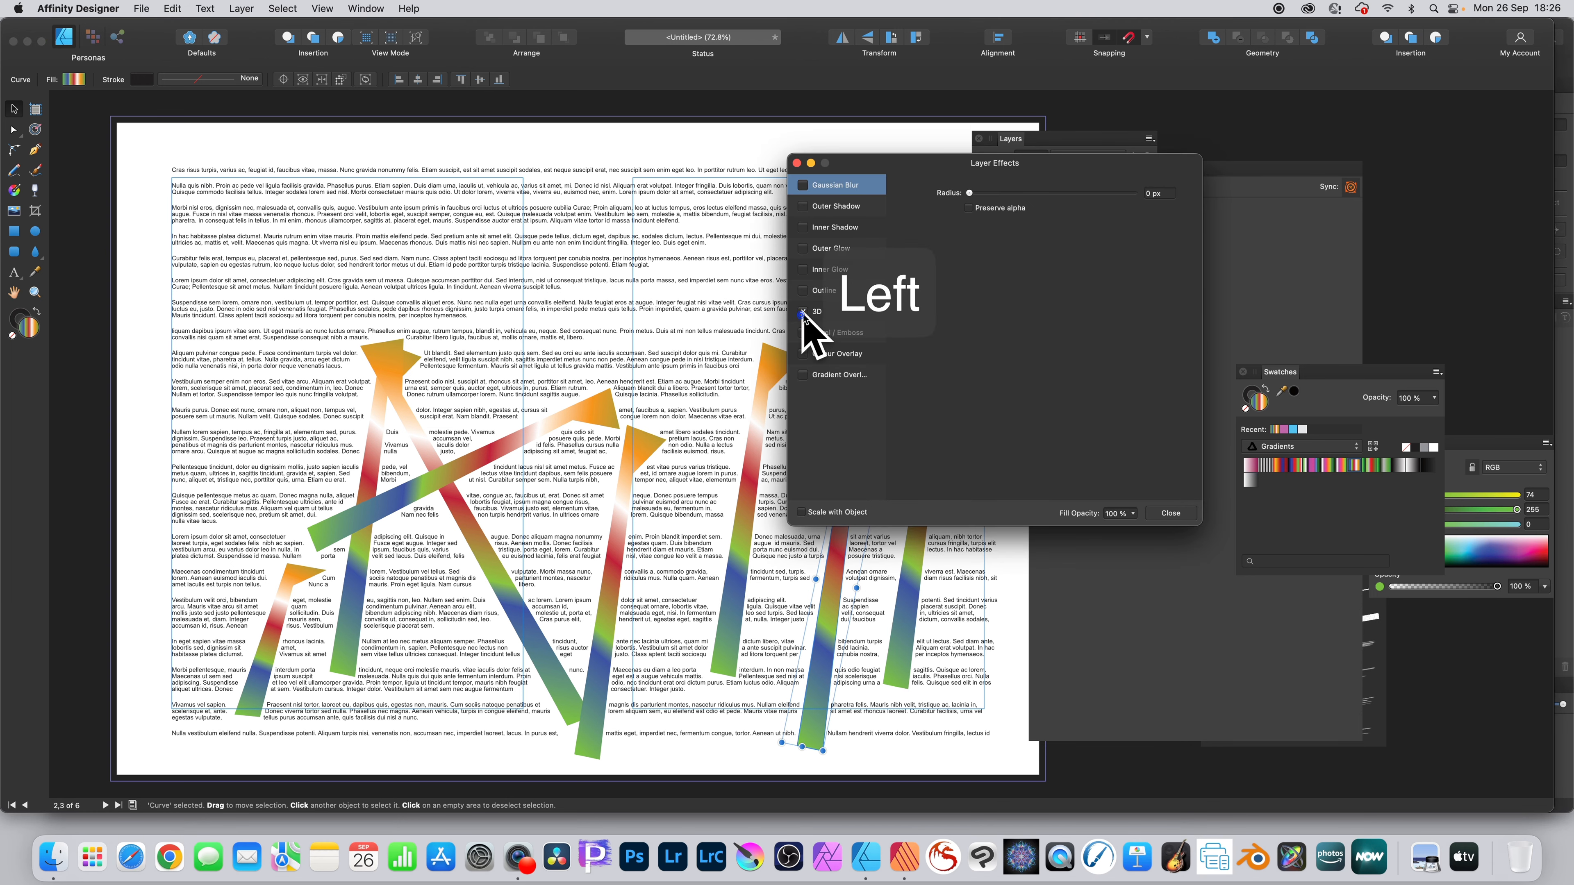
click(804, 312)
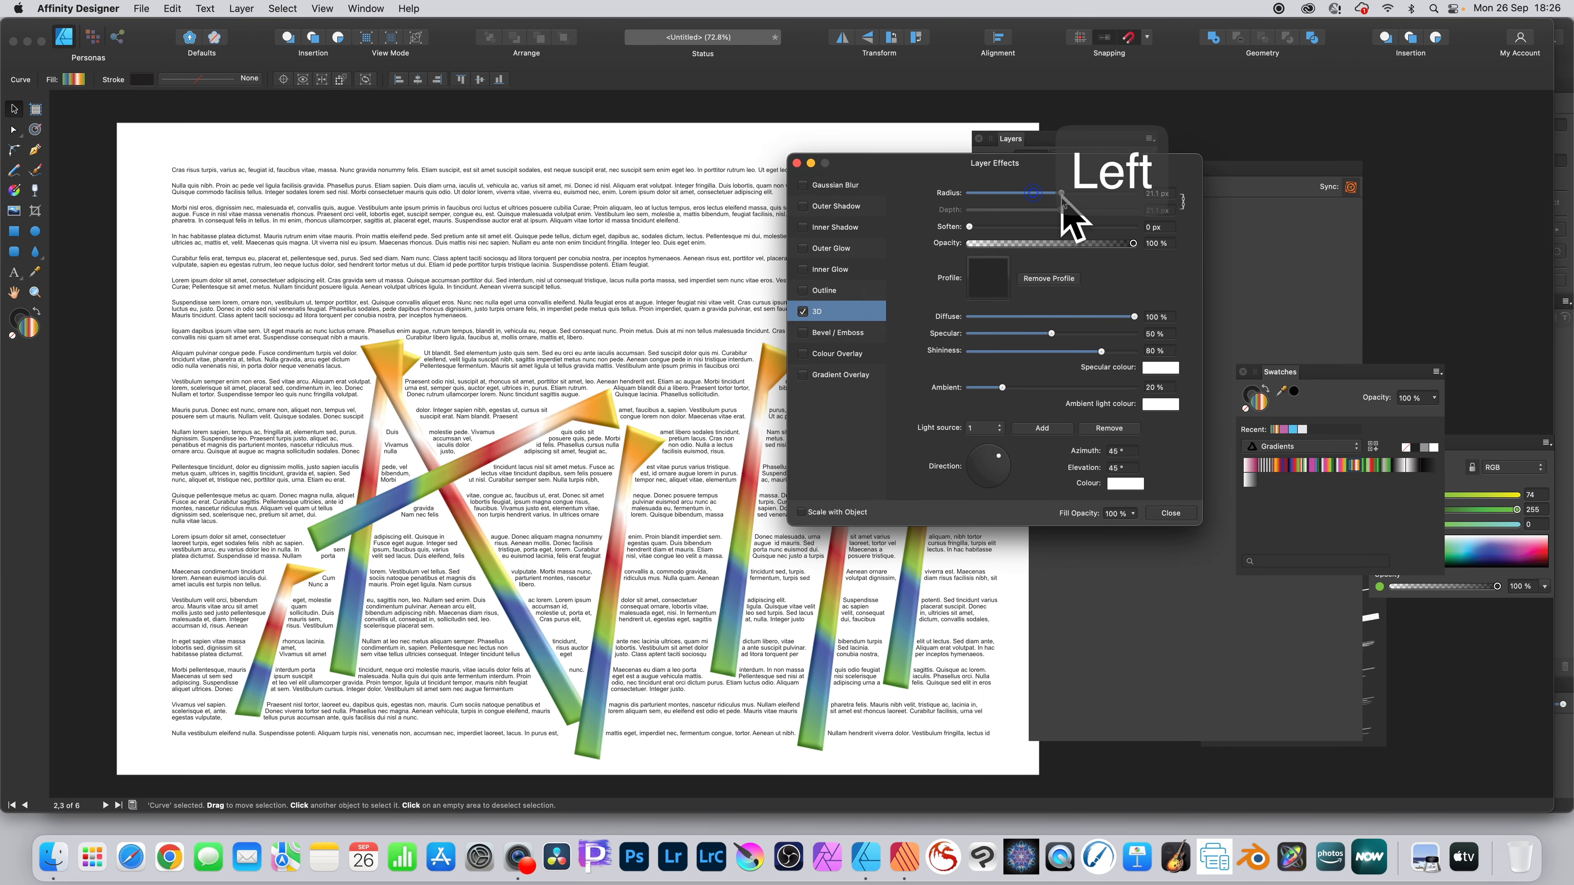
click(833, 206)
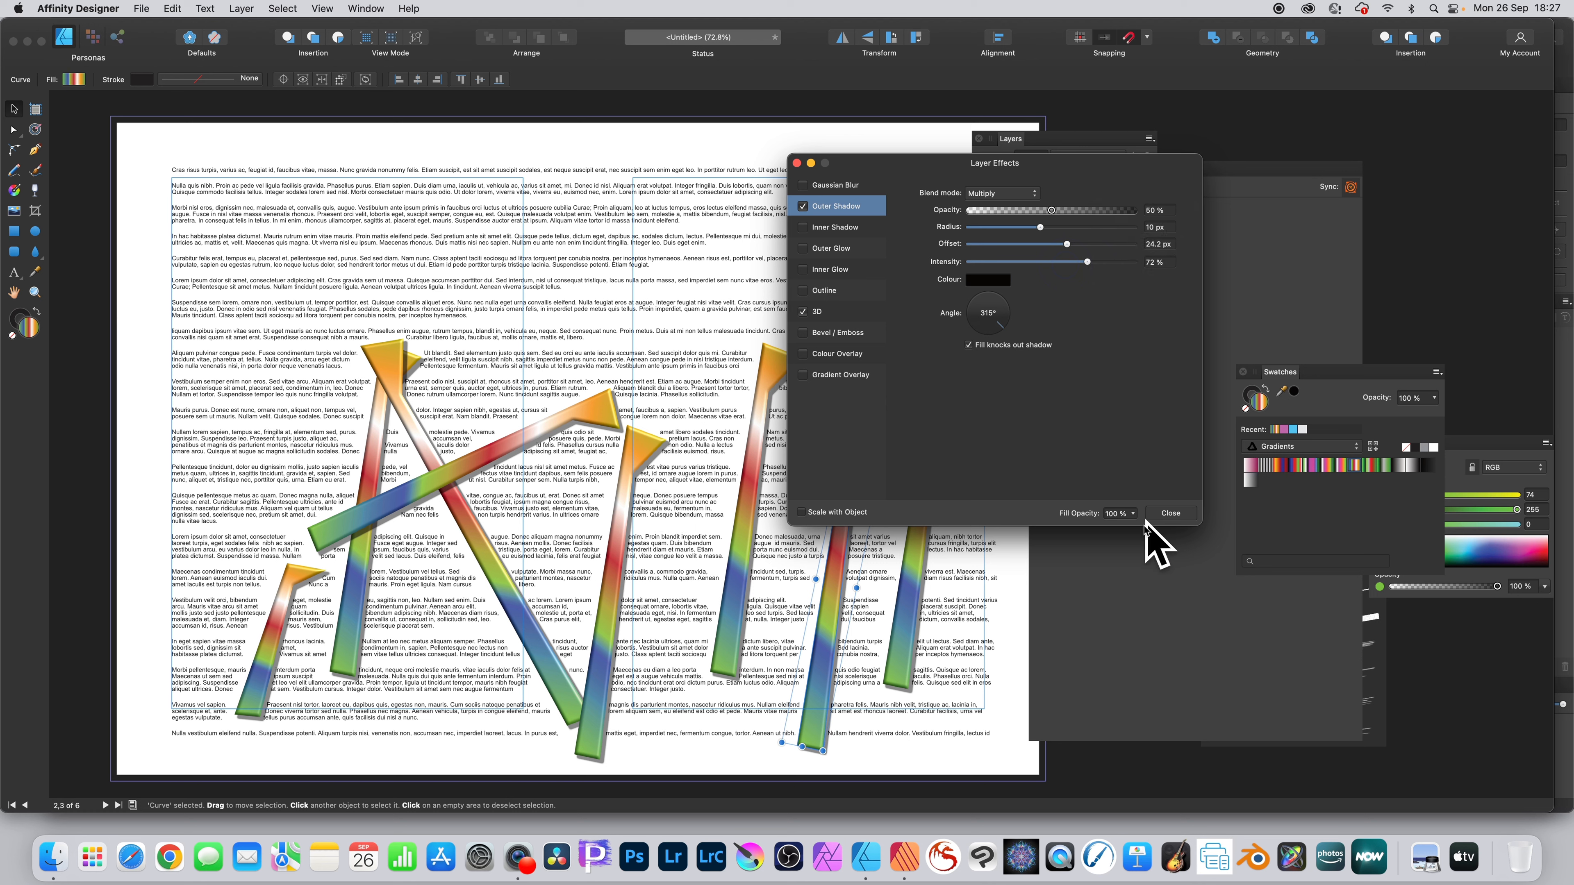
click(1170, 513)
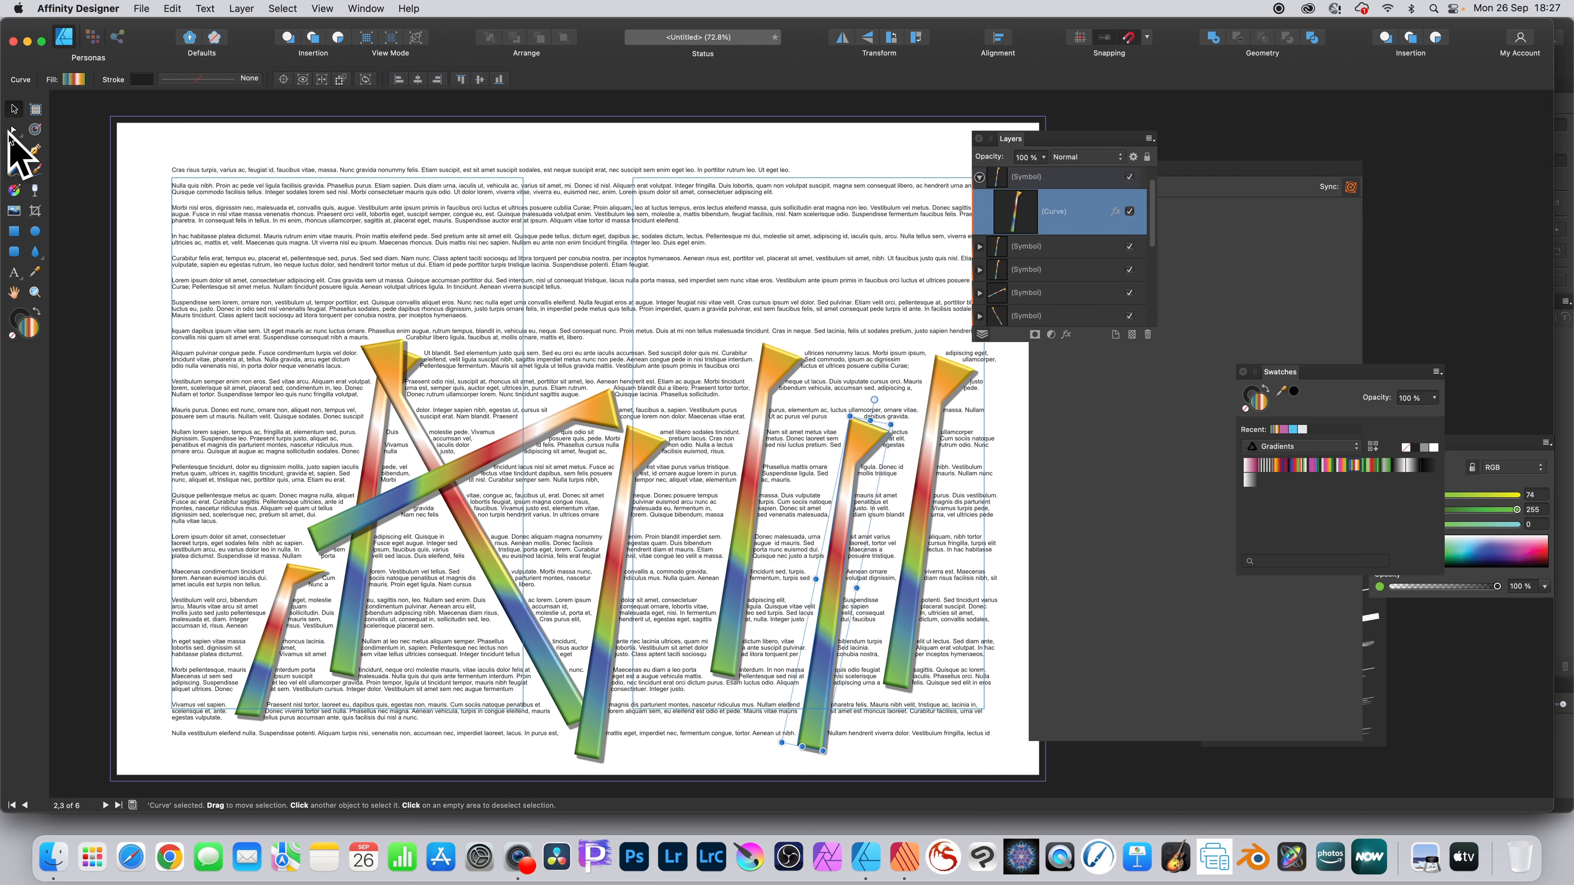
Edit the spike's nodes into a jagged zigzag outline with a green tip.
click(14, 108)
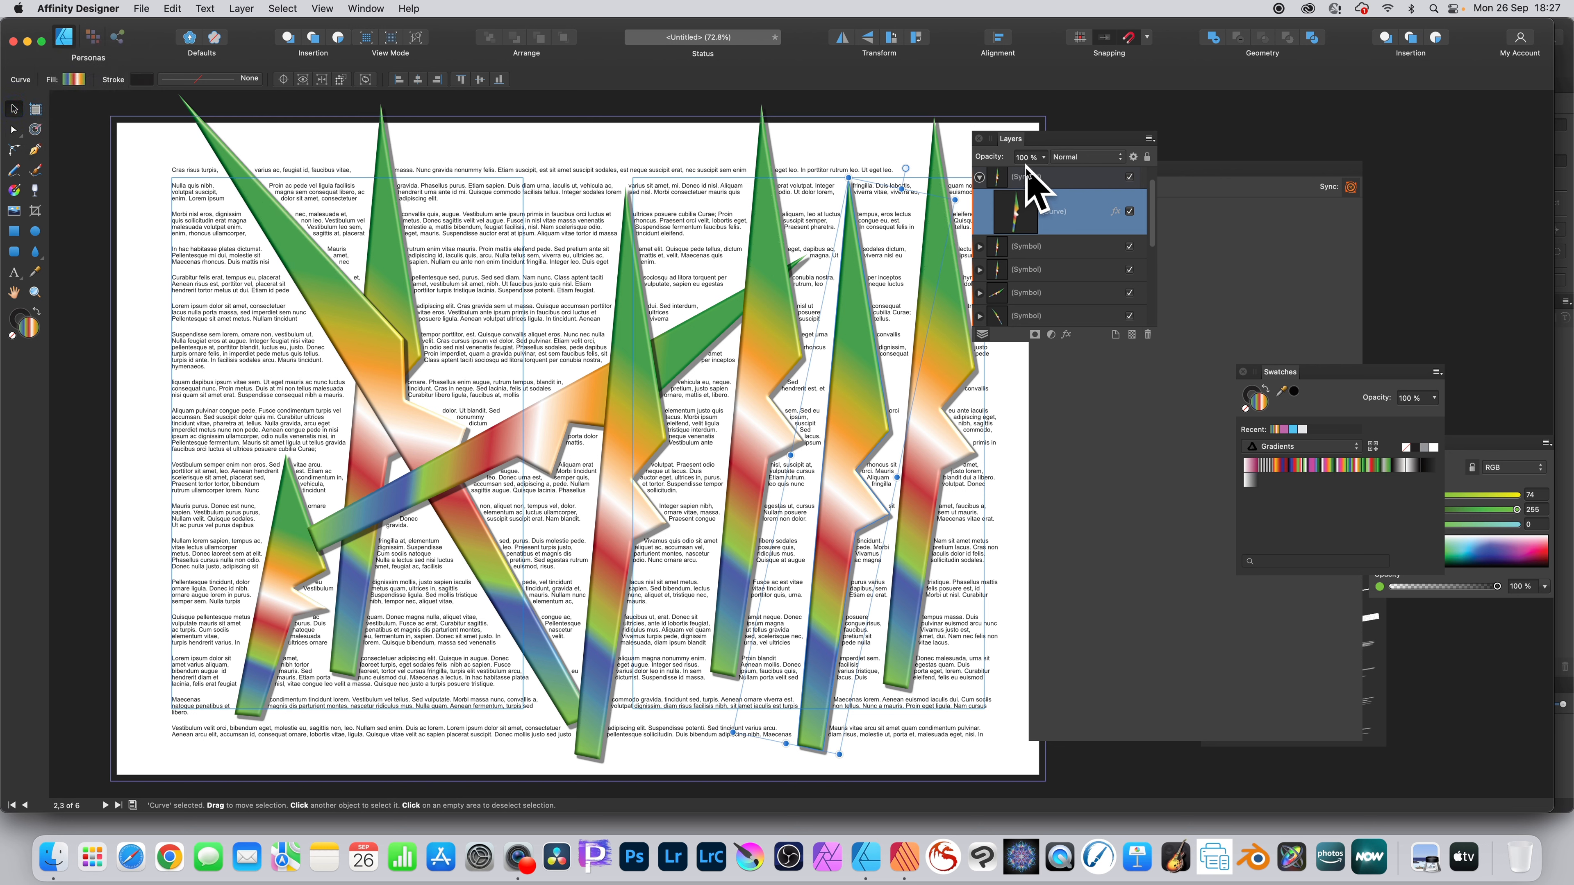
Set the parent spike symbol to Colour Dodge with lowered opacity and head back to Publisher.
click(1044, 178)
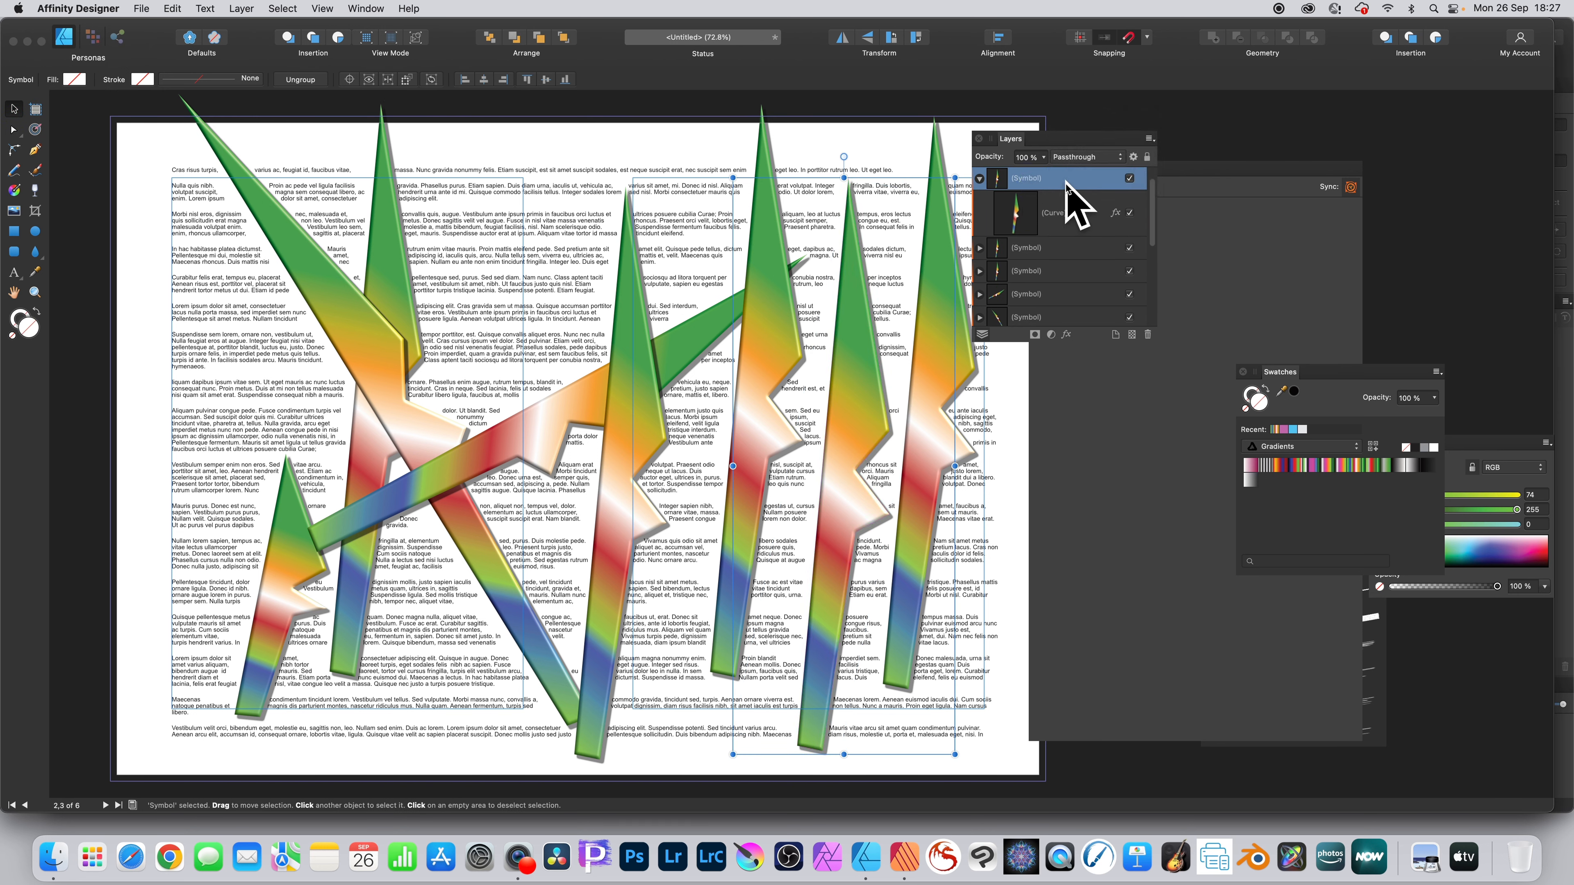
click(1079, 157)
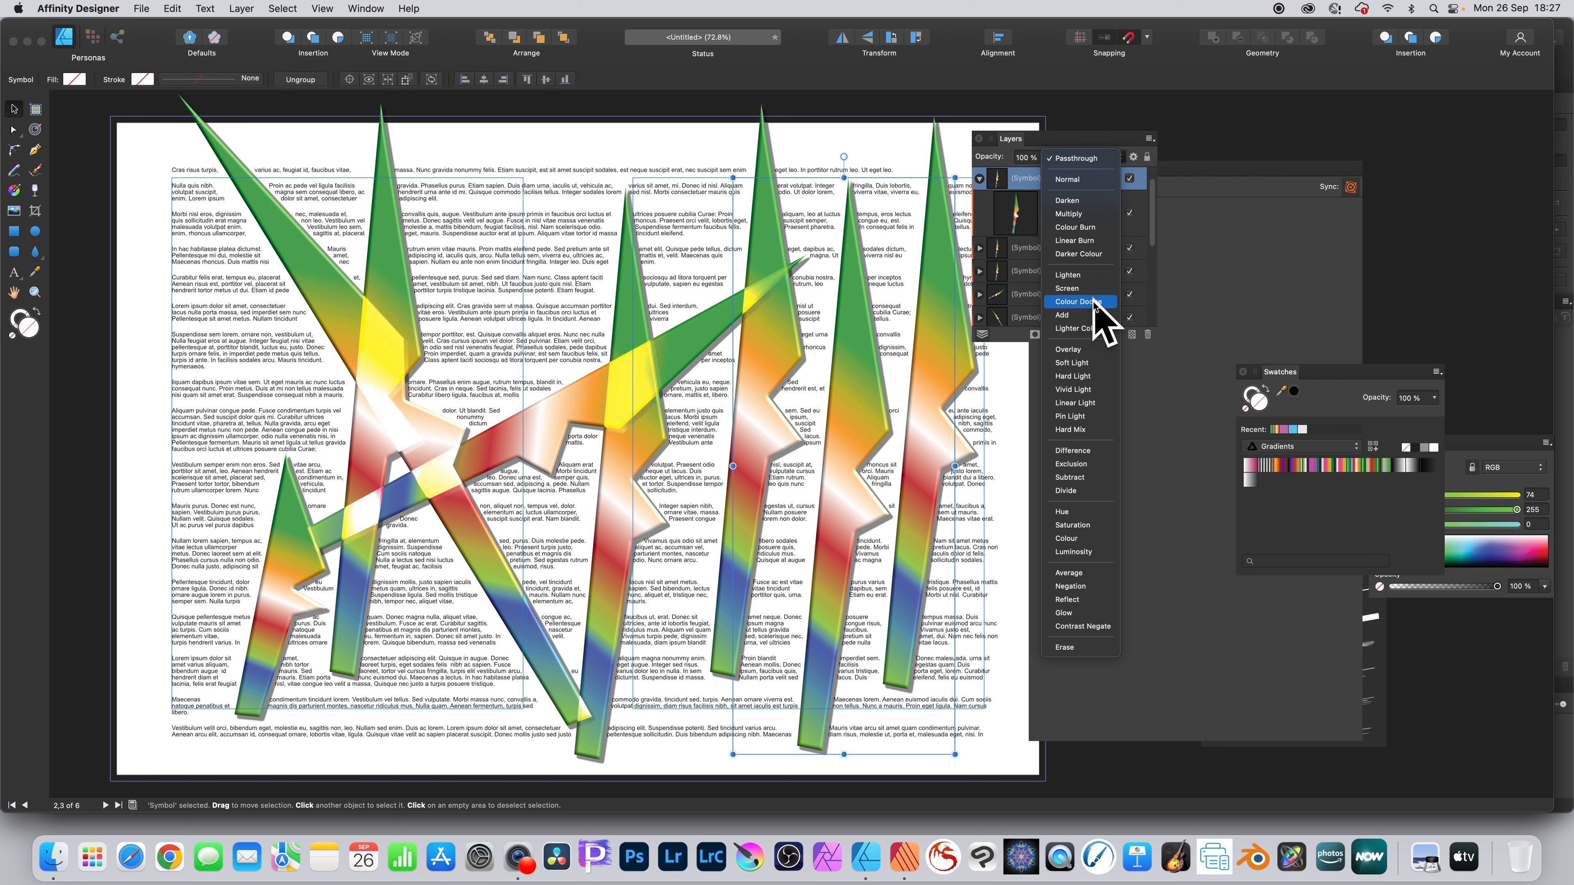
click(1068, 349)
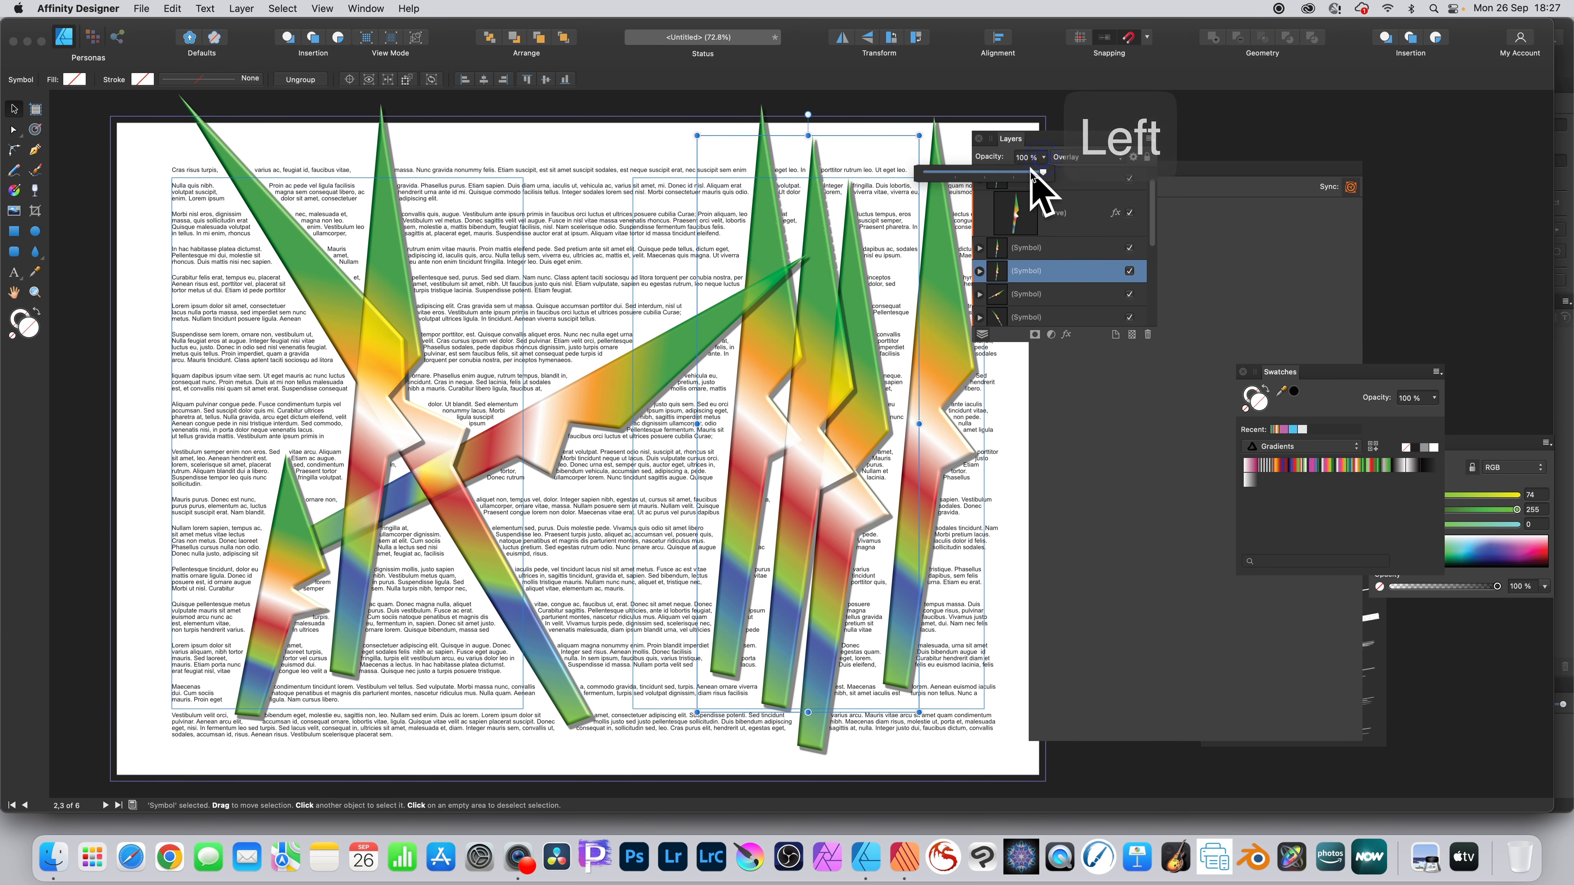
drag(1039, 156, 993, 157)
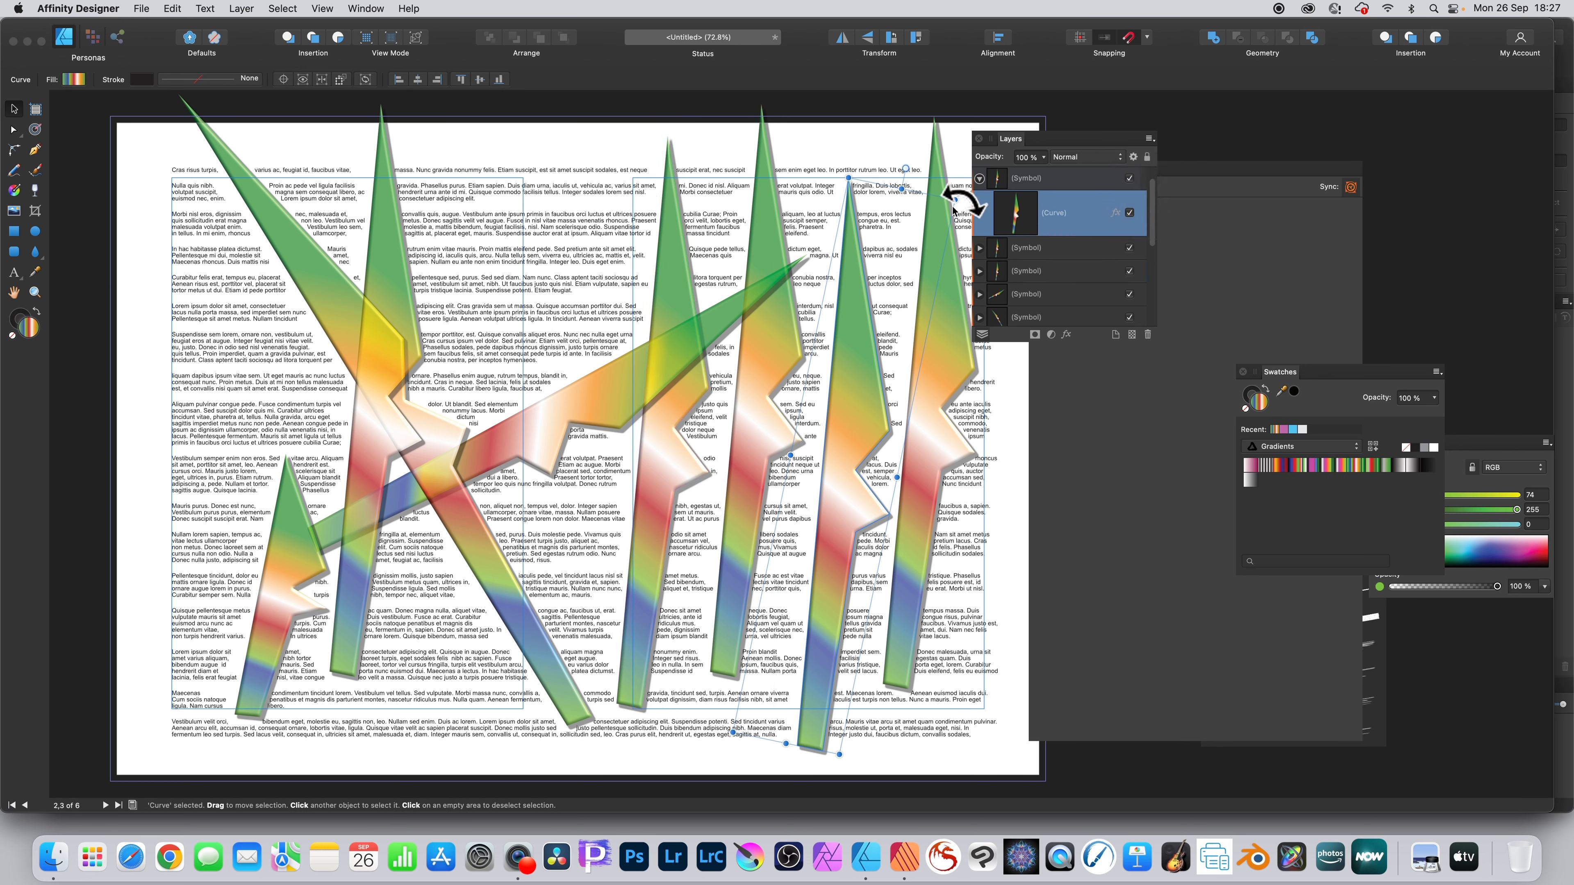
mouse_move(286, 312)
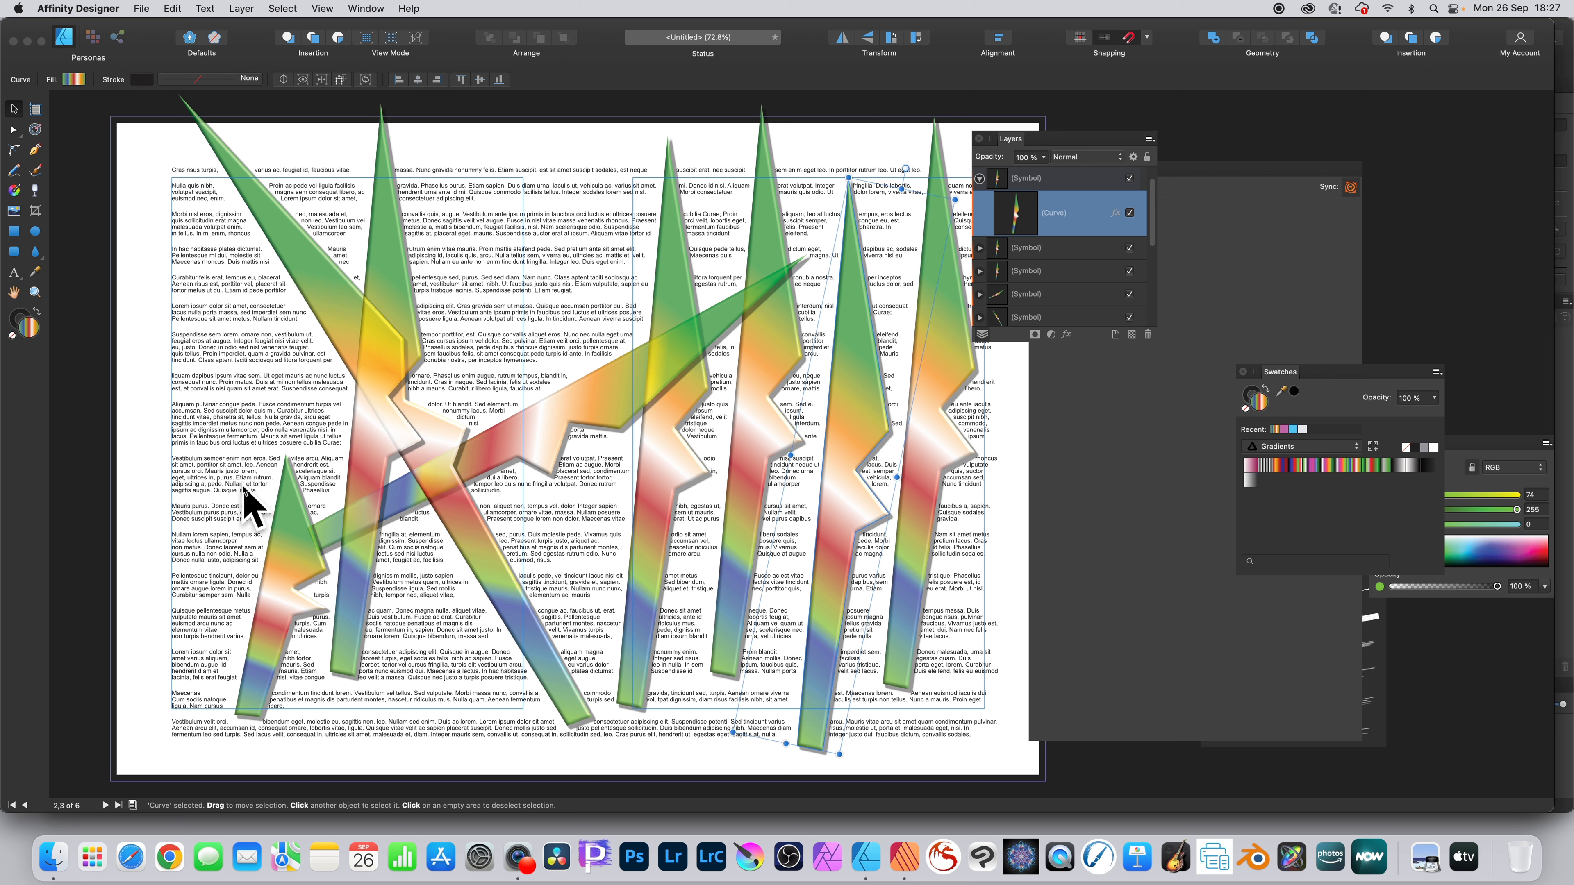
mouse_move(657, 254)
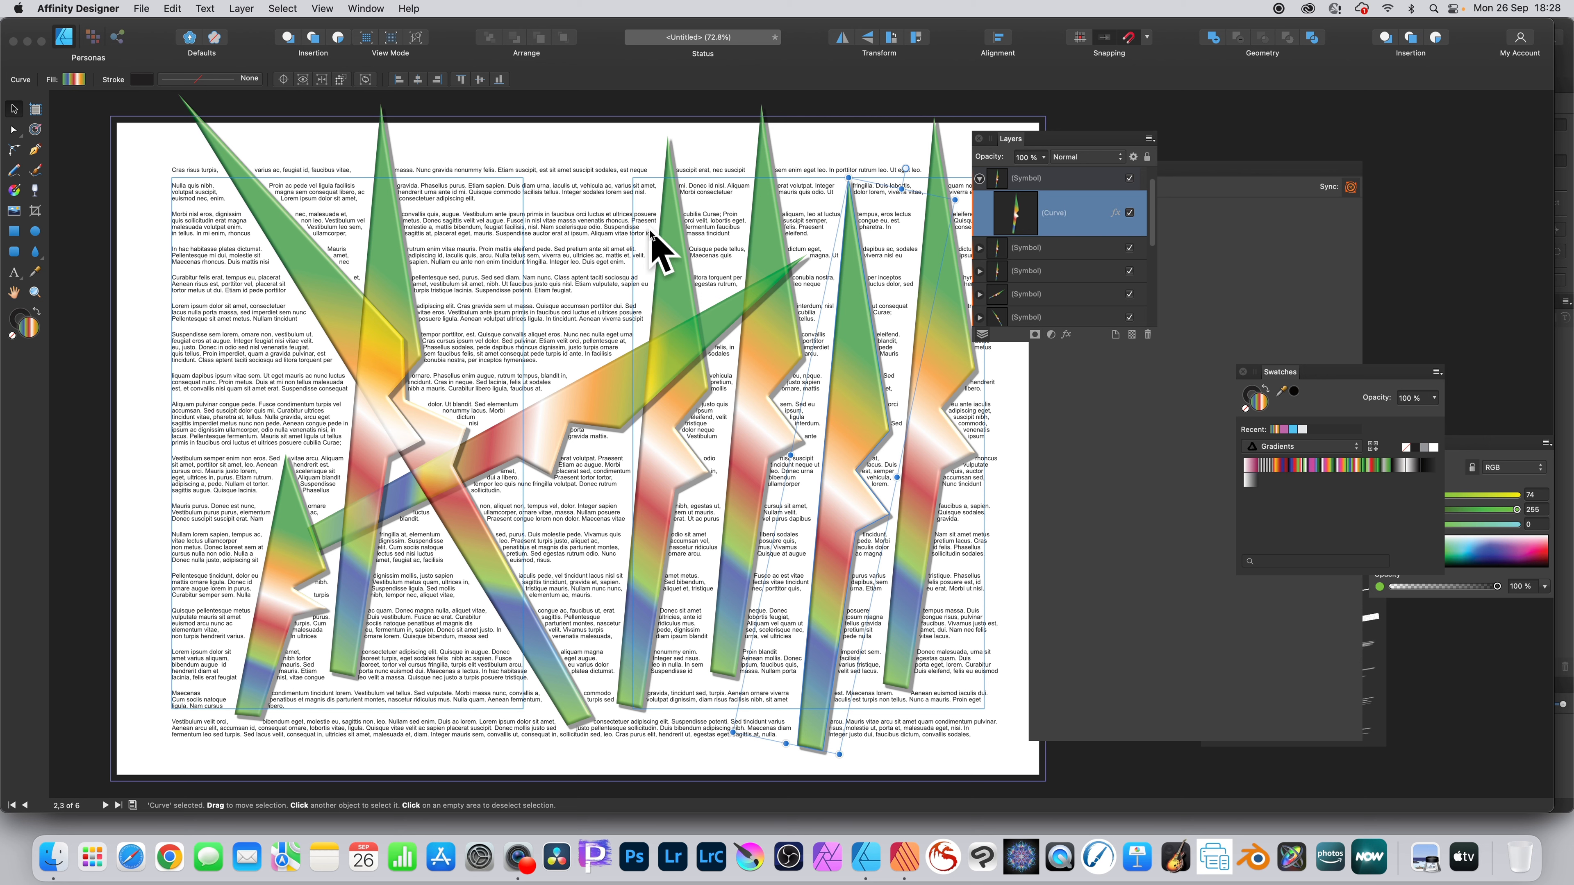
click(139, 8)
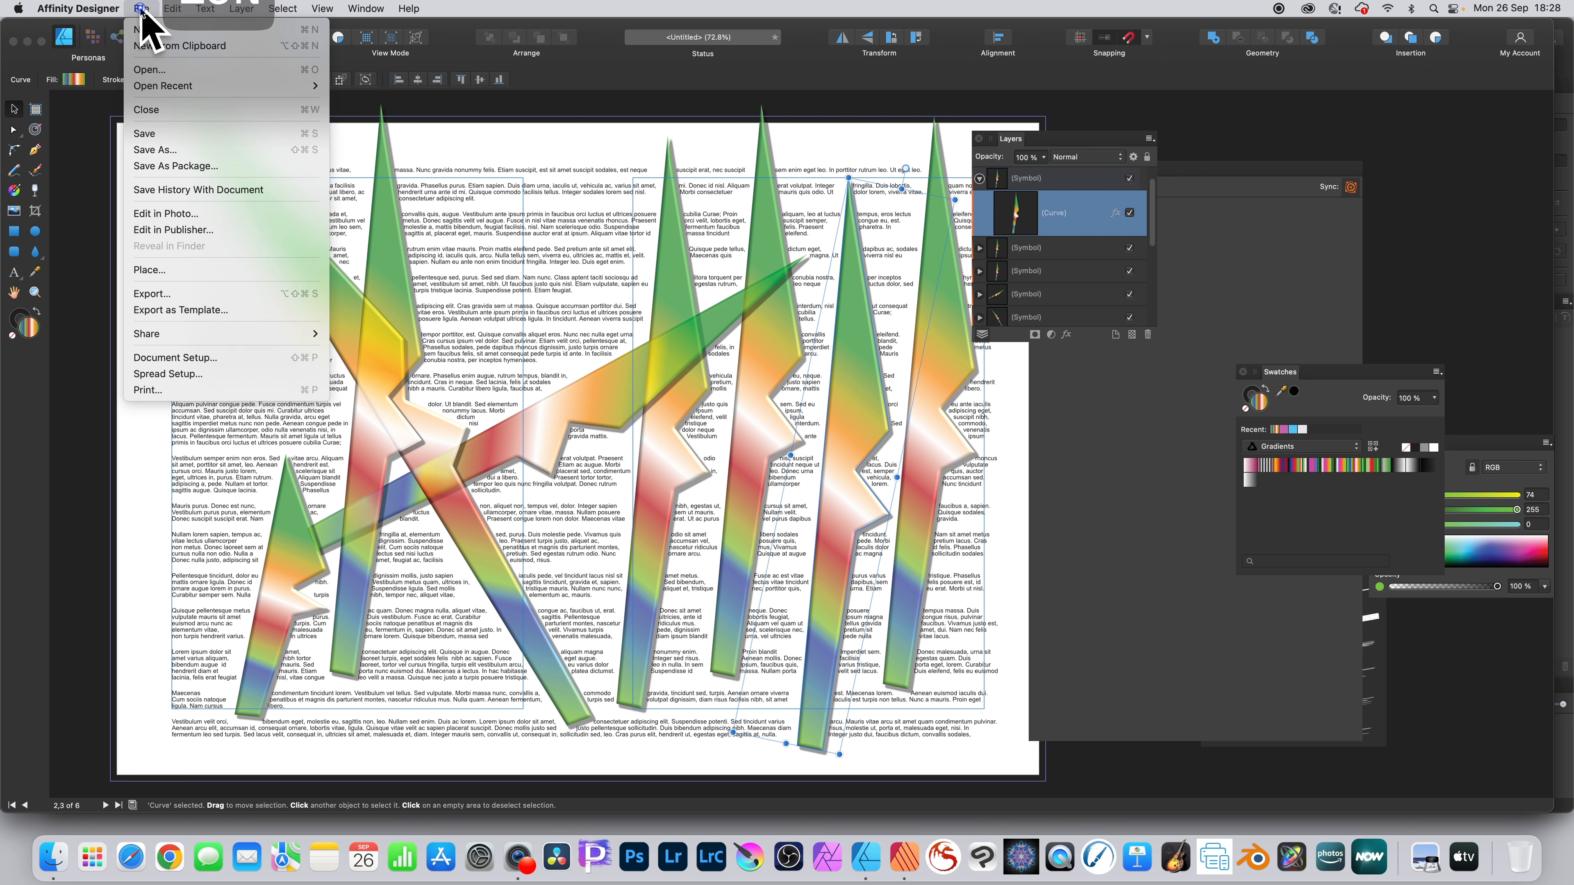
mouse_move(191, 229)
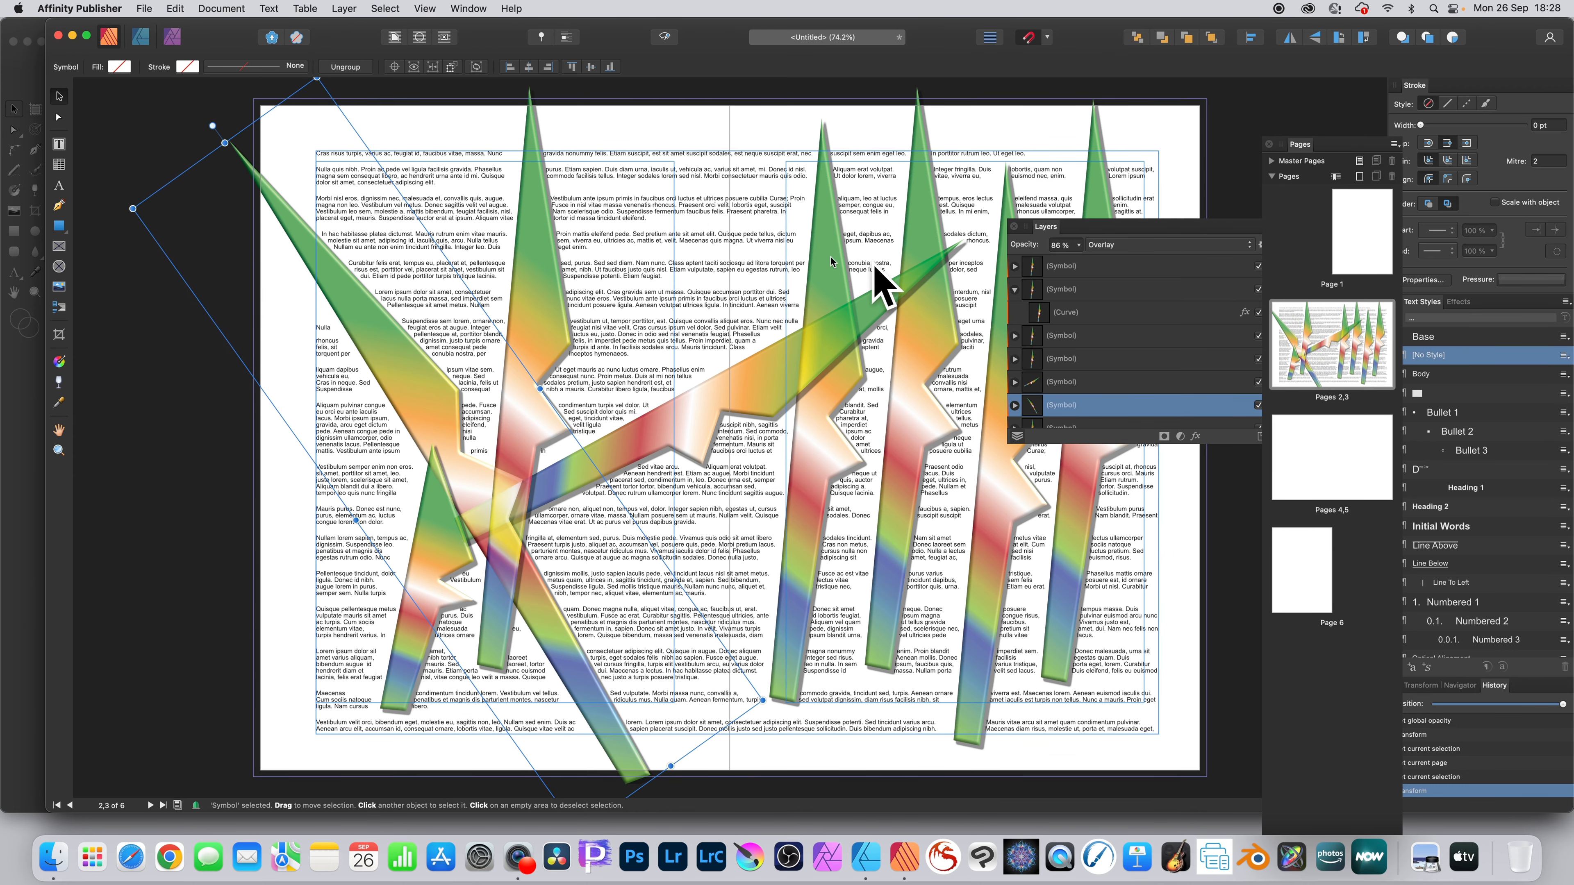
mouse_move(1029, 306)
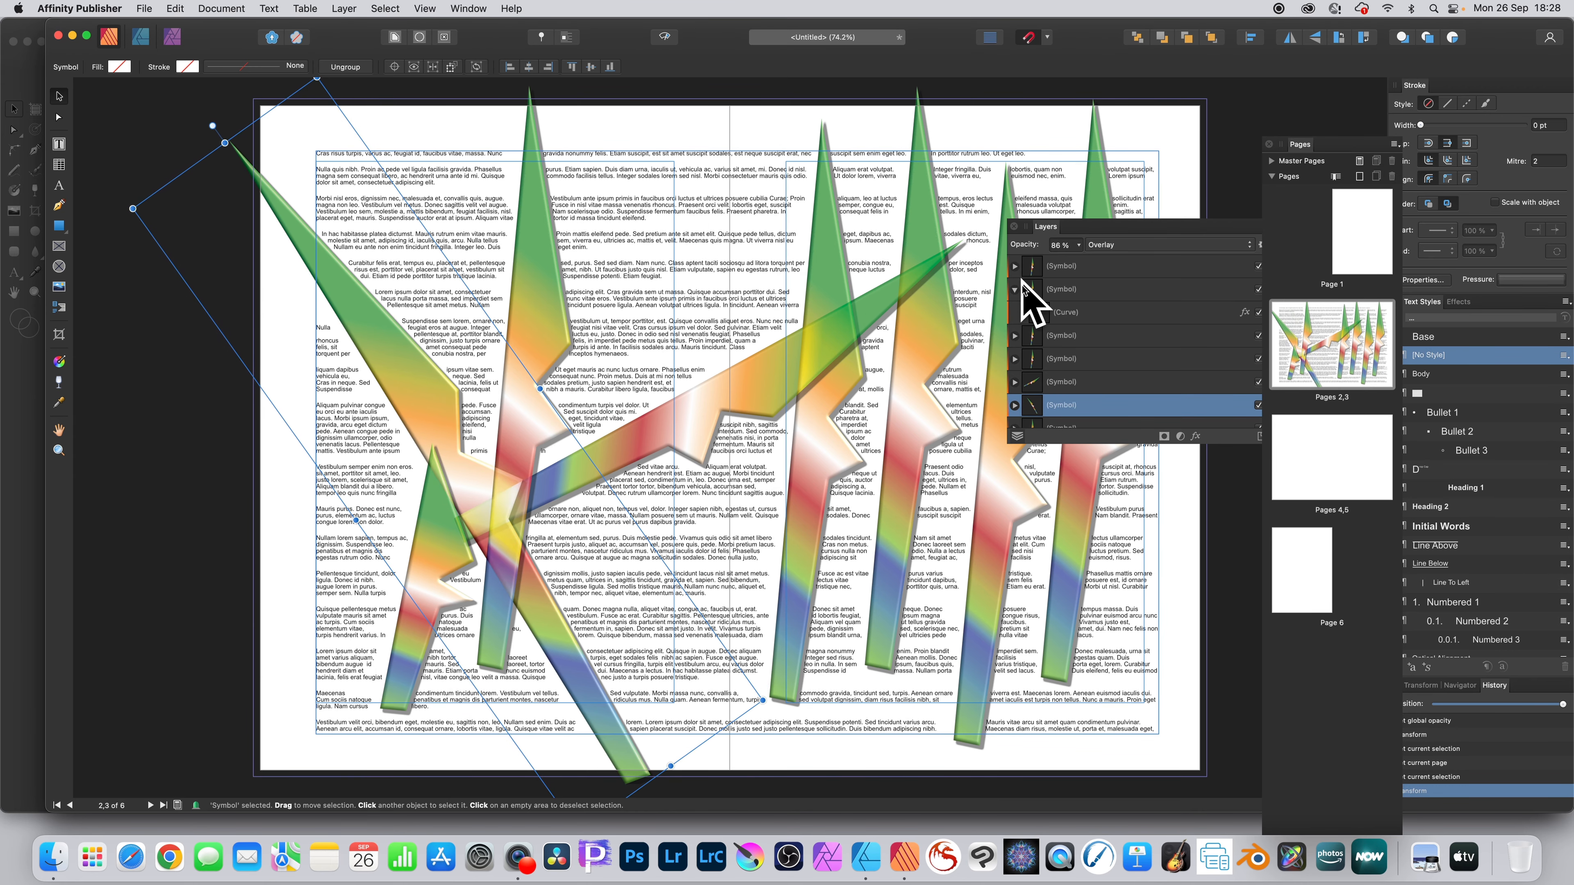